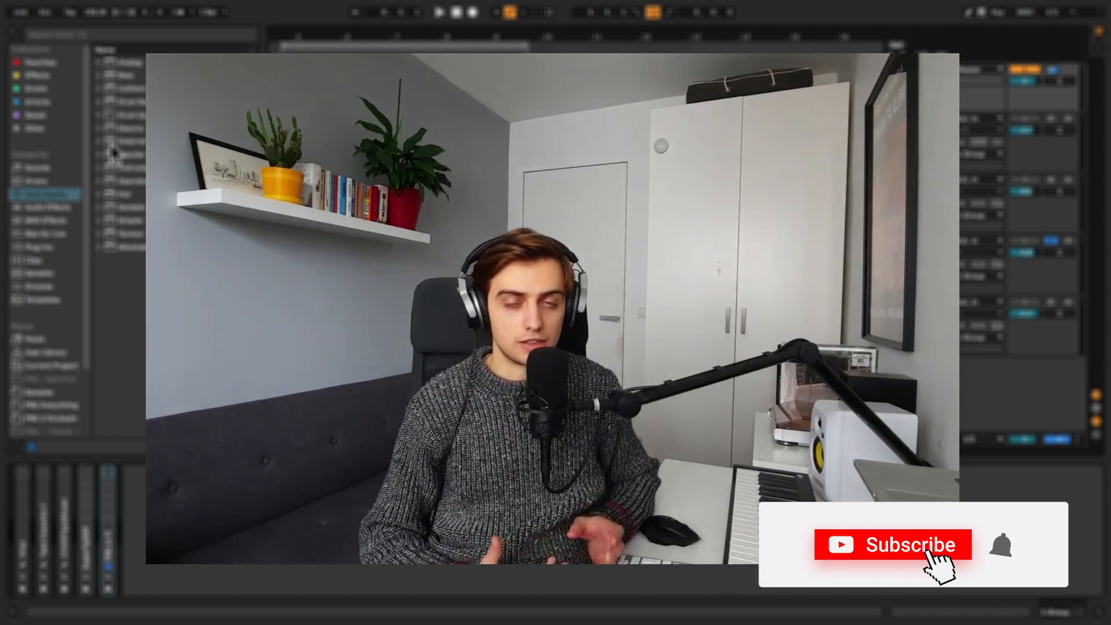
# Raise Vinyl's record wear and try warp high before pulling it back down low.
pyautogui.click(911, 545)
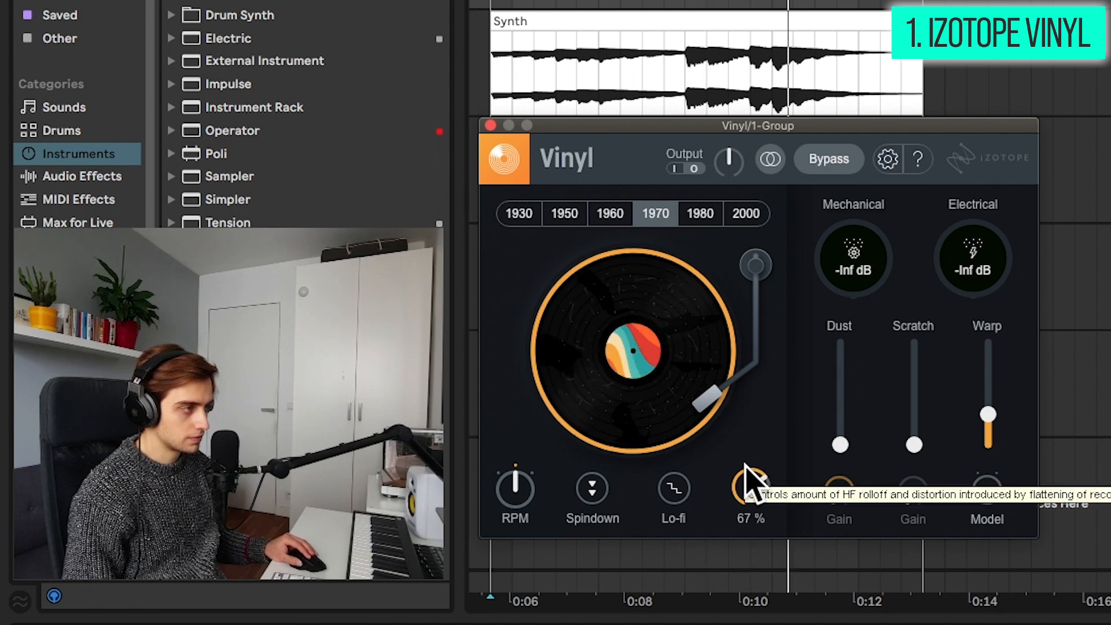
pyautogui.moveTo(751, 488); pyautogui.dragTo(751, 503)
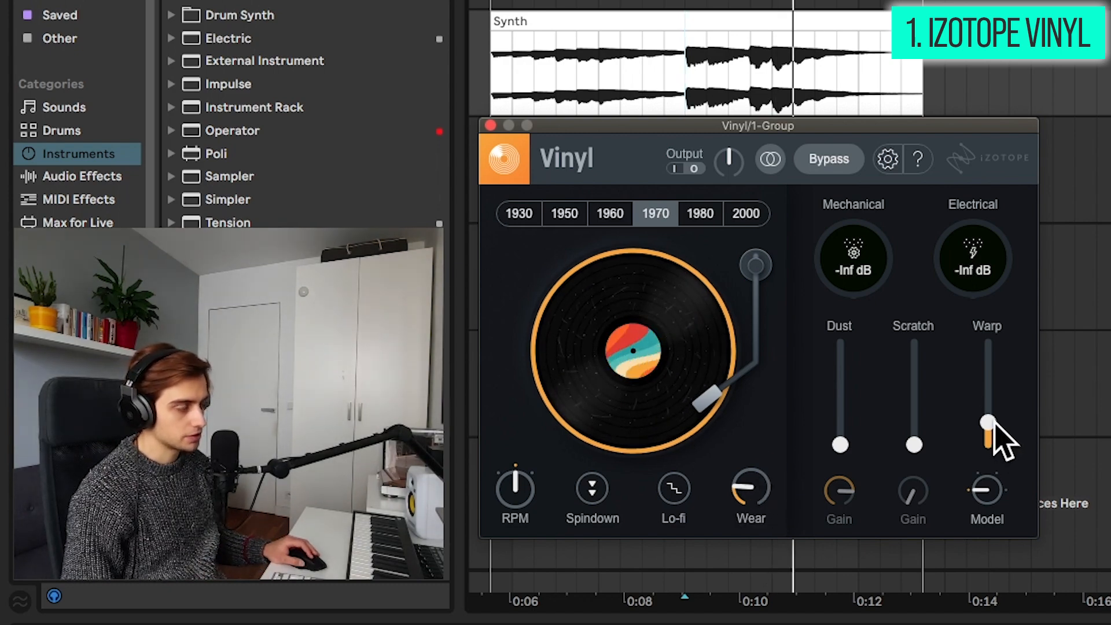
pyautogui.moveTo(988, 425); pyautogui.dragTo(988, 359)
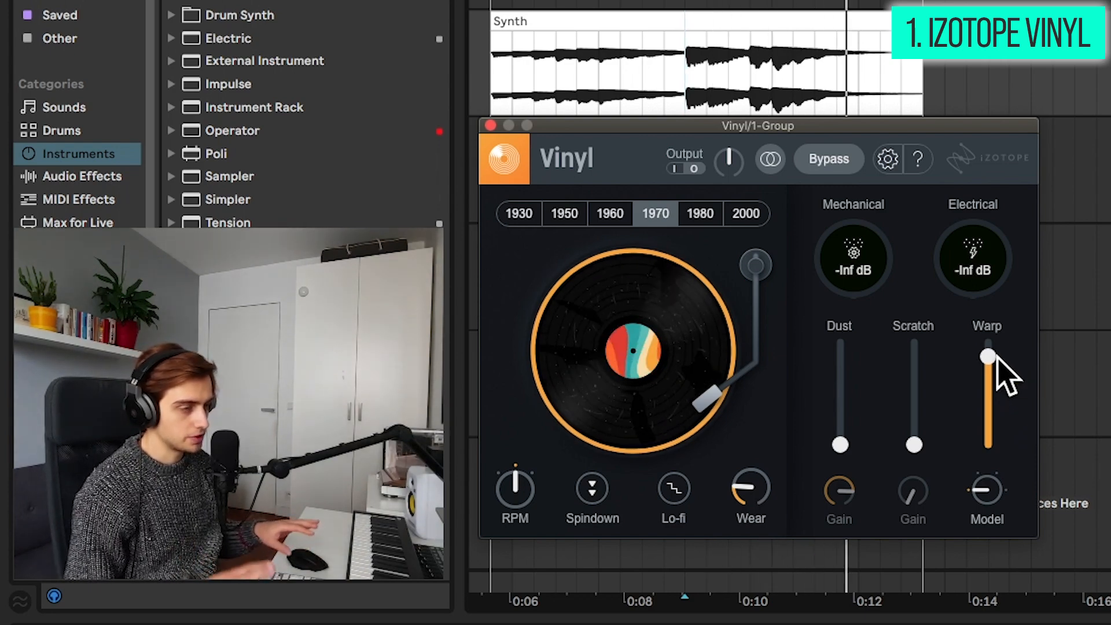
pyautogui.moveTo(987, 357); pyautogui.dragTo(986, 421)
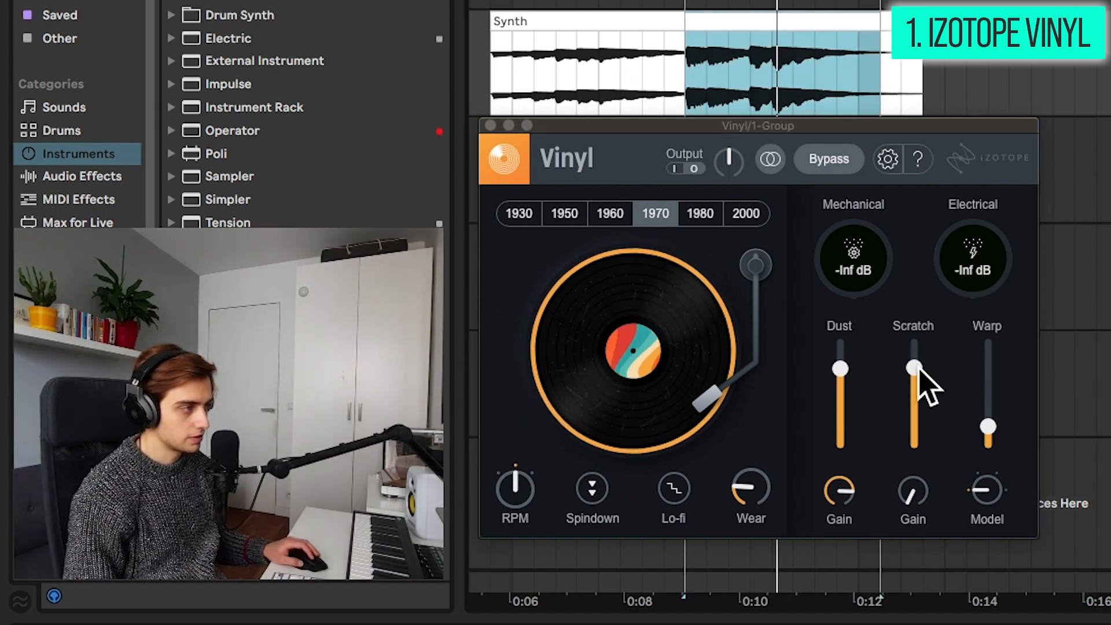
# Take the scratch noise back to zero and switch Vinyl's era to 1930.
pyautogui.moveTo(913, 367); pyautogui.dragTo(913, 446)
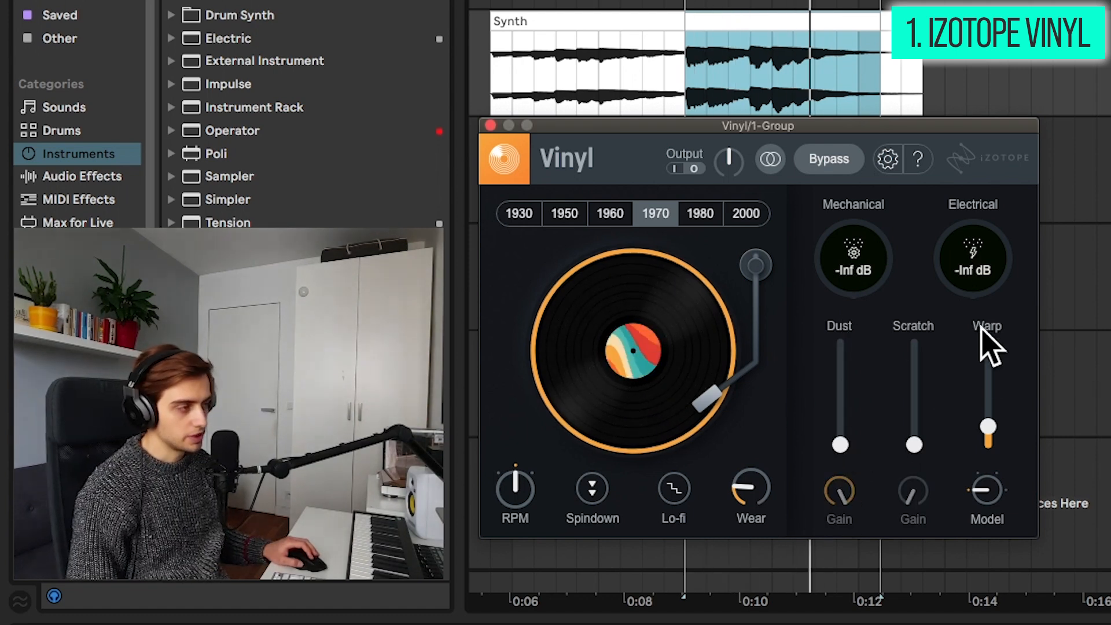
pyautogui.click(518, 212)
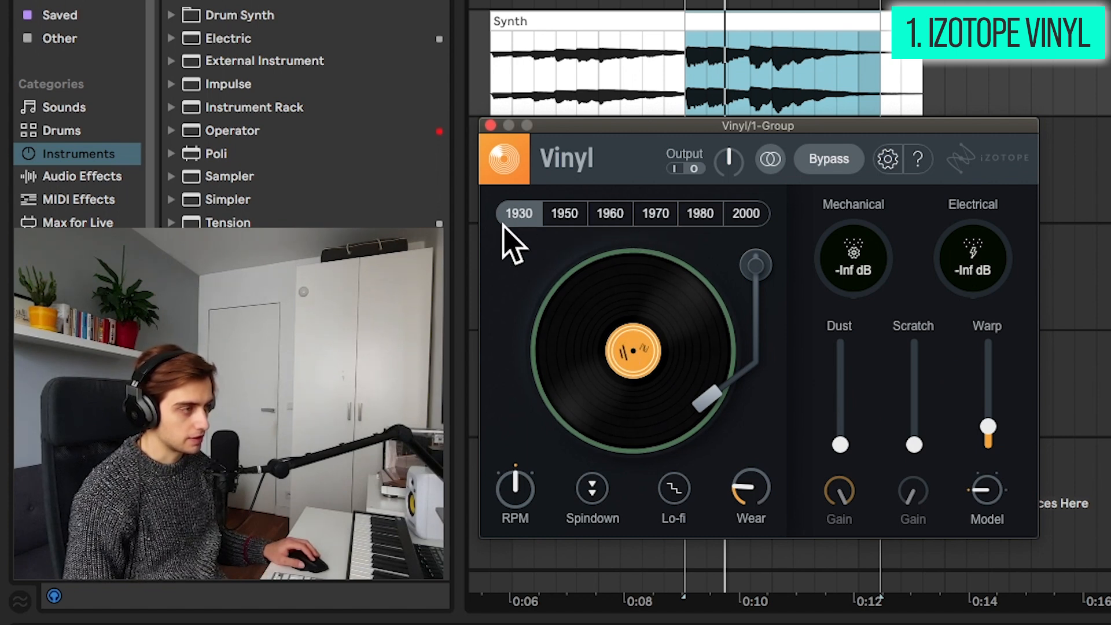
# Audition Vinyl's other decade sounds, including the 1980s and 2000s record players.
pyautogui.click(564, 213)
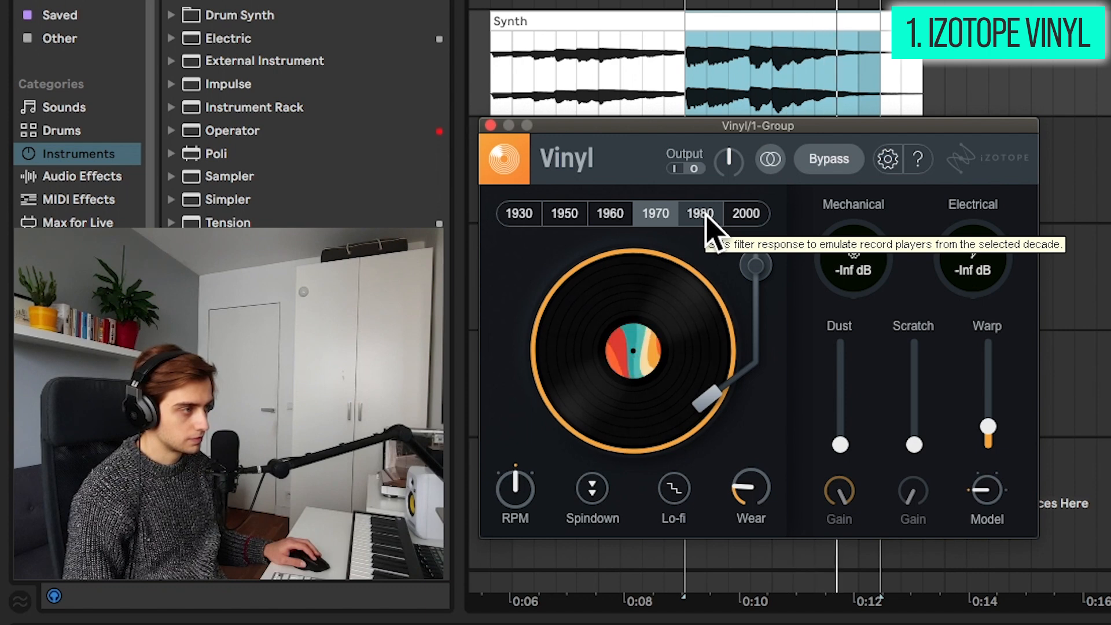
pyautogui.click(745, 213)
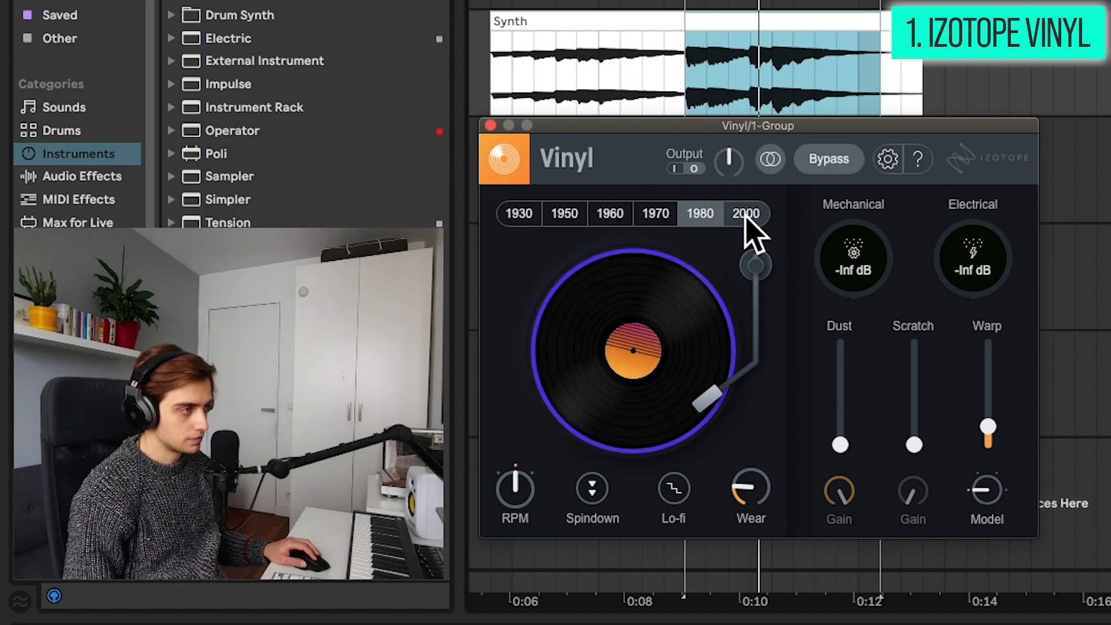
pyautogui.click(745, 212)
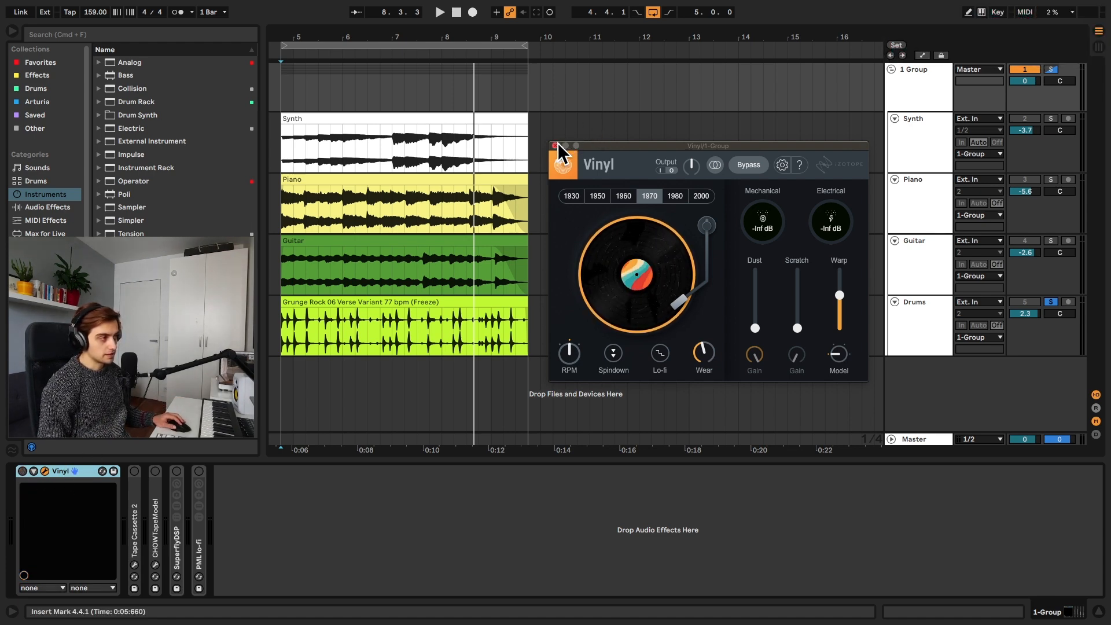
# Close the Vinyl plugin window.
pyautogui.click(553, 146)
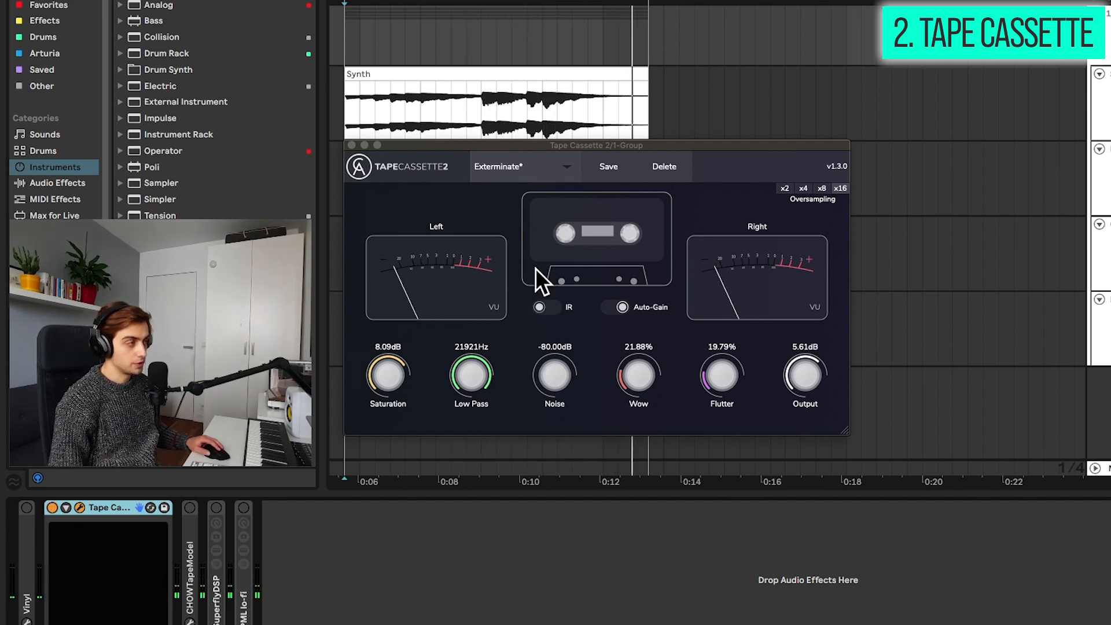
pyautogui.moveTo(744, 386)
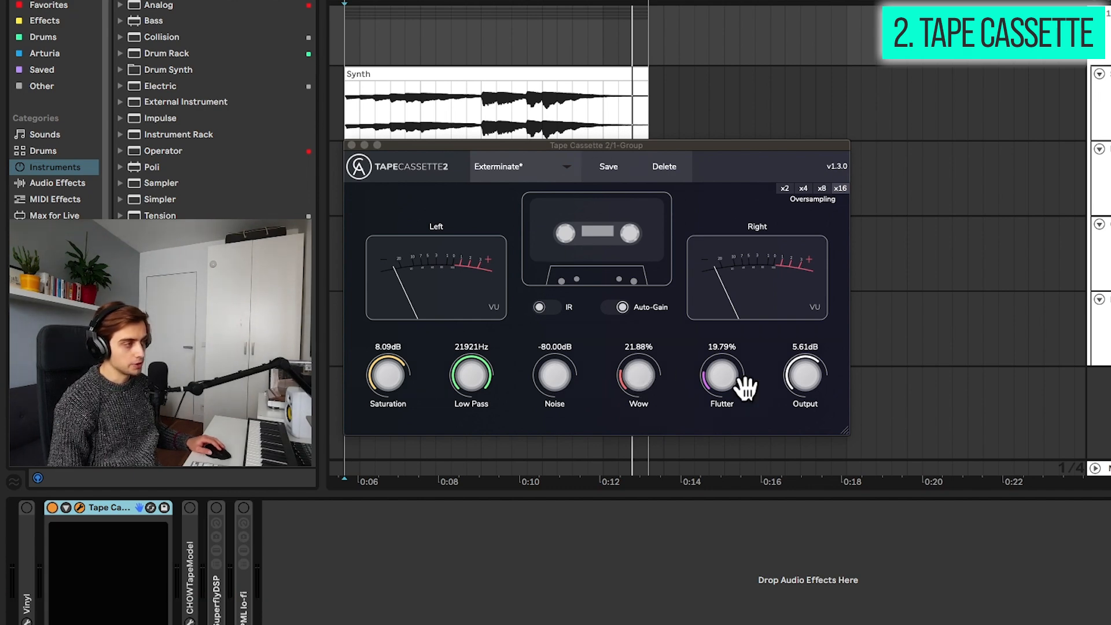
pyautogui.moveTo(638, 378)
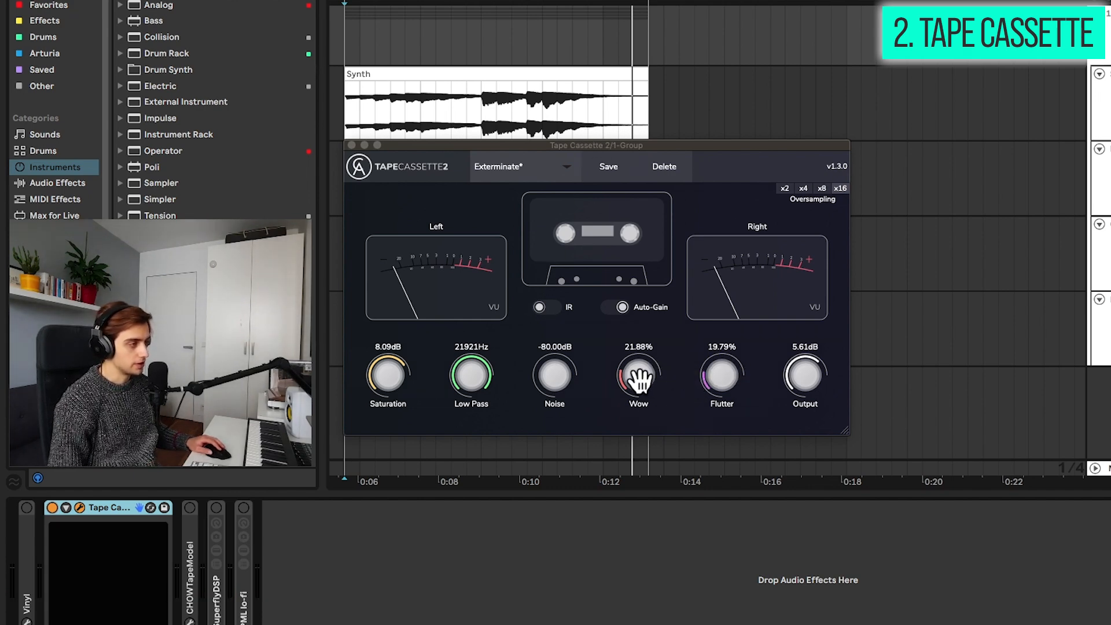
pyautogui.moveTo(551, 378)
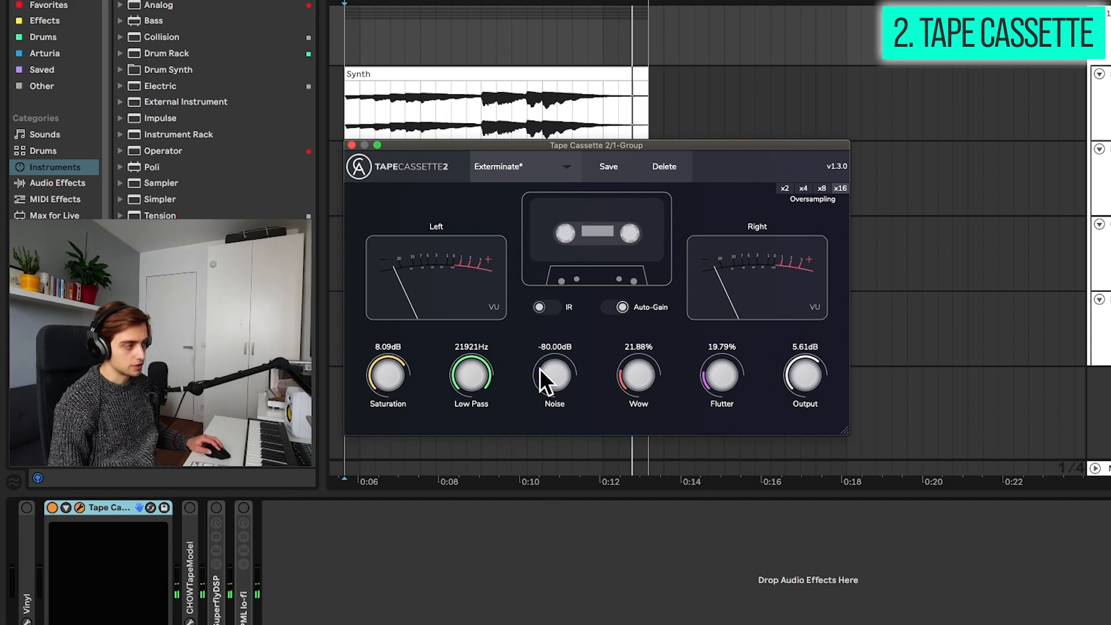
pyautogui.moveTo(397, 391)
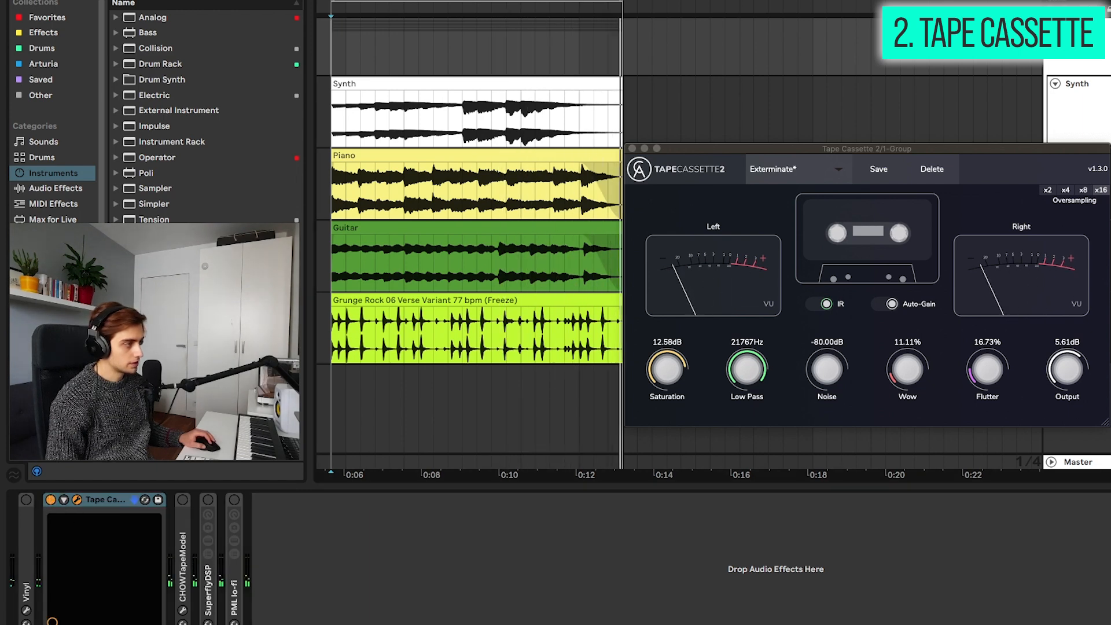
# Raise Tape Cassette 2's output, switch IR off and close its window.
pyautogui.click(55, 500)
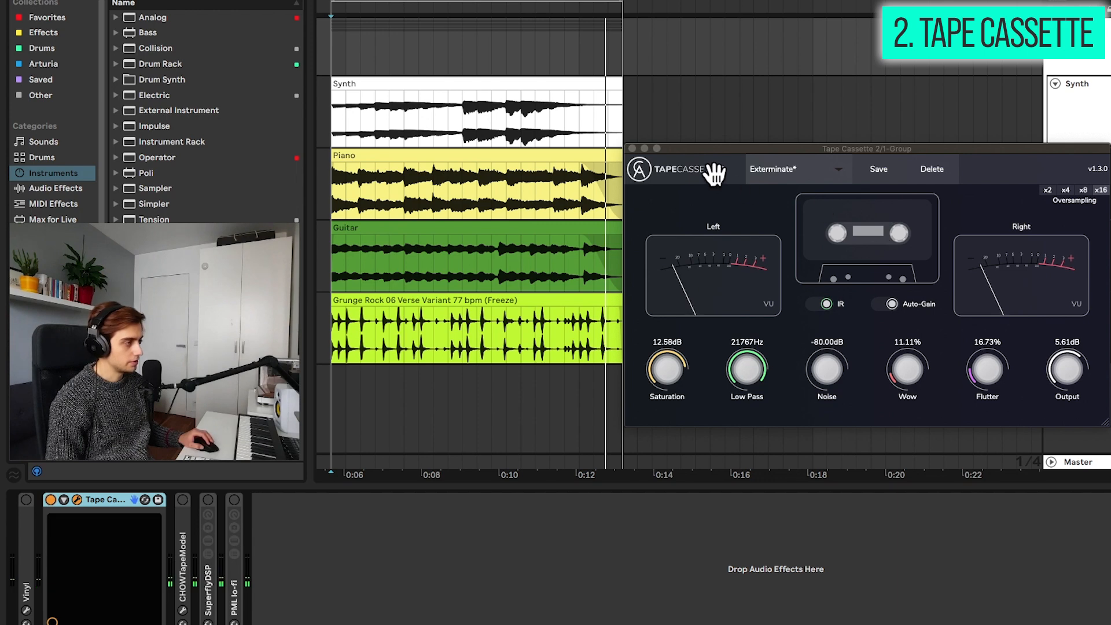
pyautogui.moveTo(847, 162)
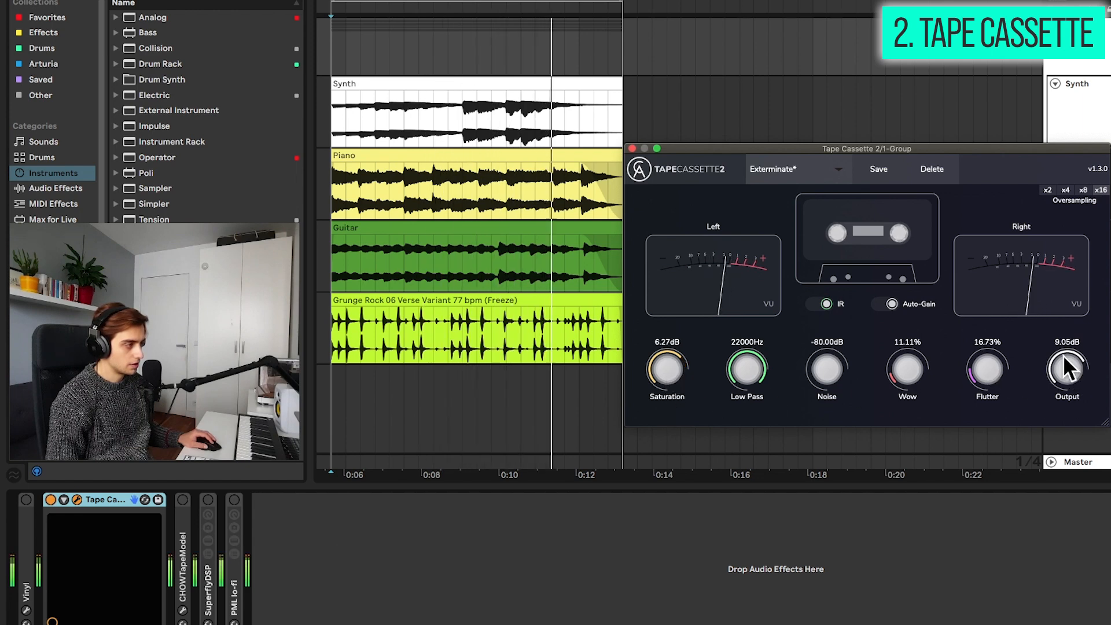
pyautogui.click(818, 304)
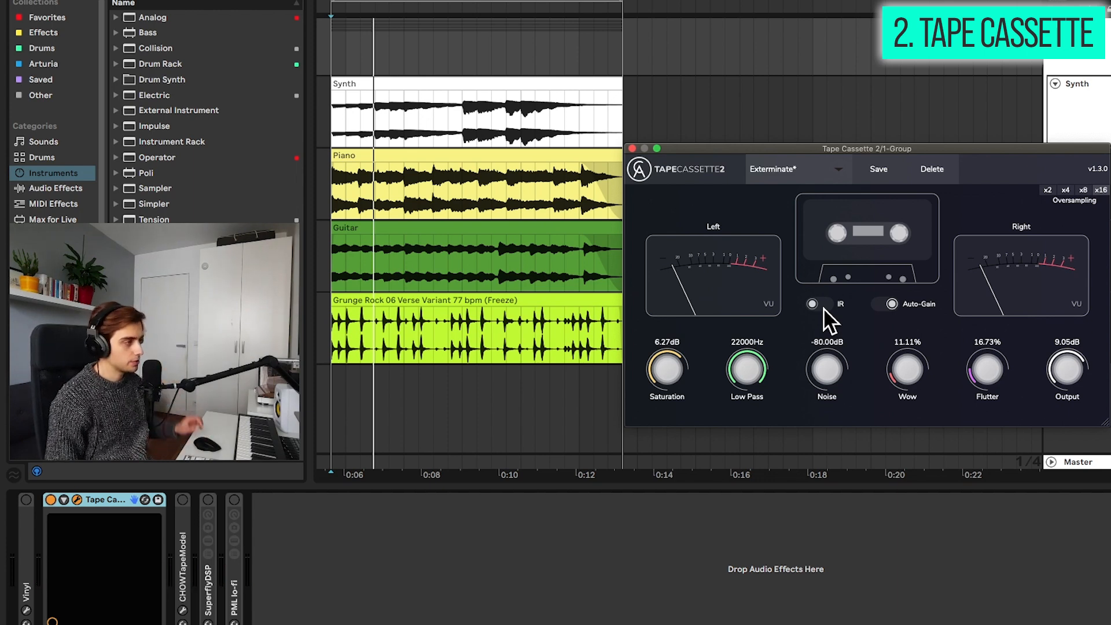
pyautogui.click(817, 303)
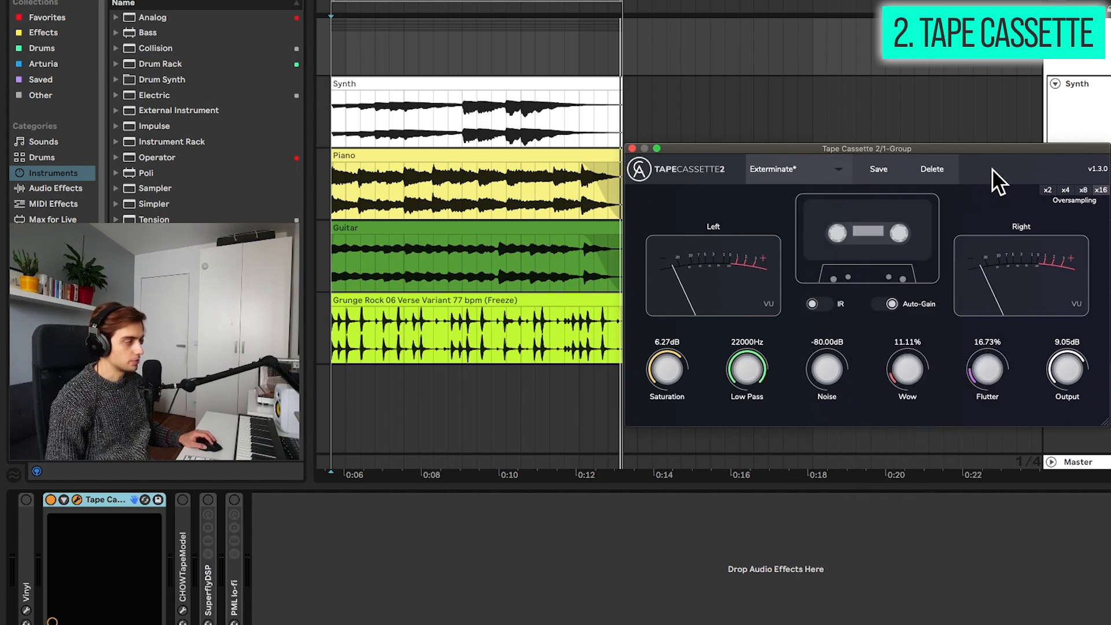
pyautogui.click(638, 149)
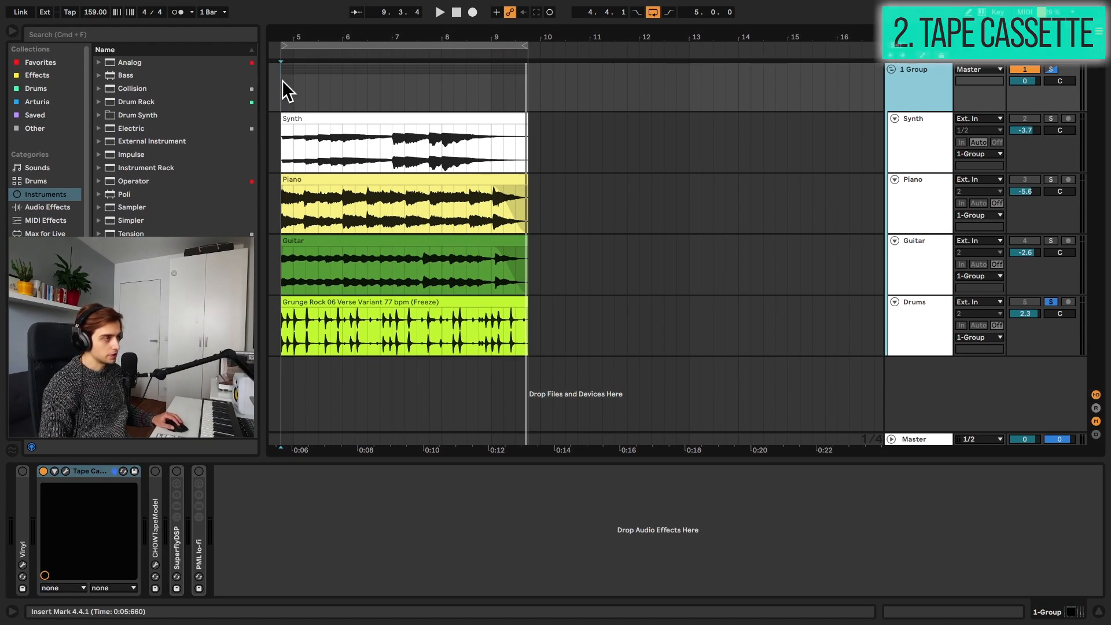
# In Chow Tape Model raise input gain to 6 dB and lower the tape bias.
pyautogui.click(74, 471)
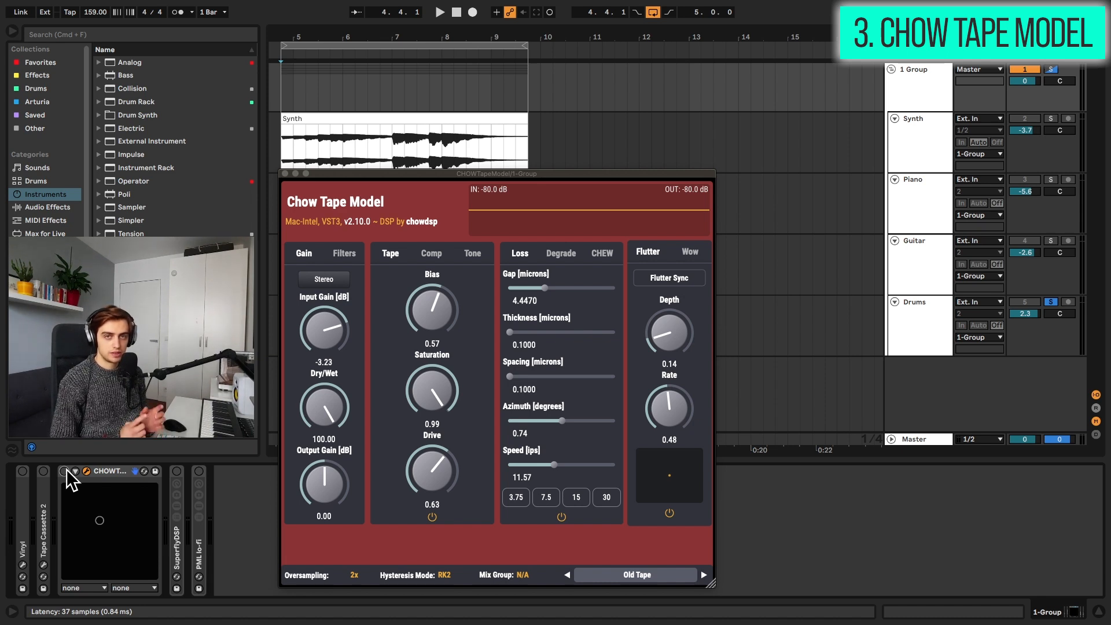
pyautogui.moveTo(585, 208)
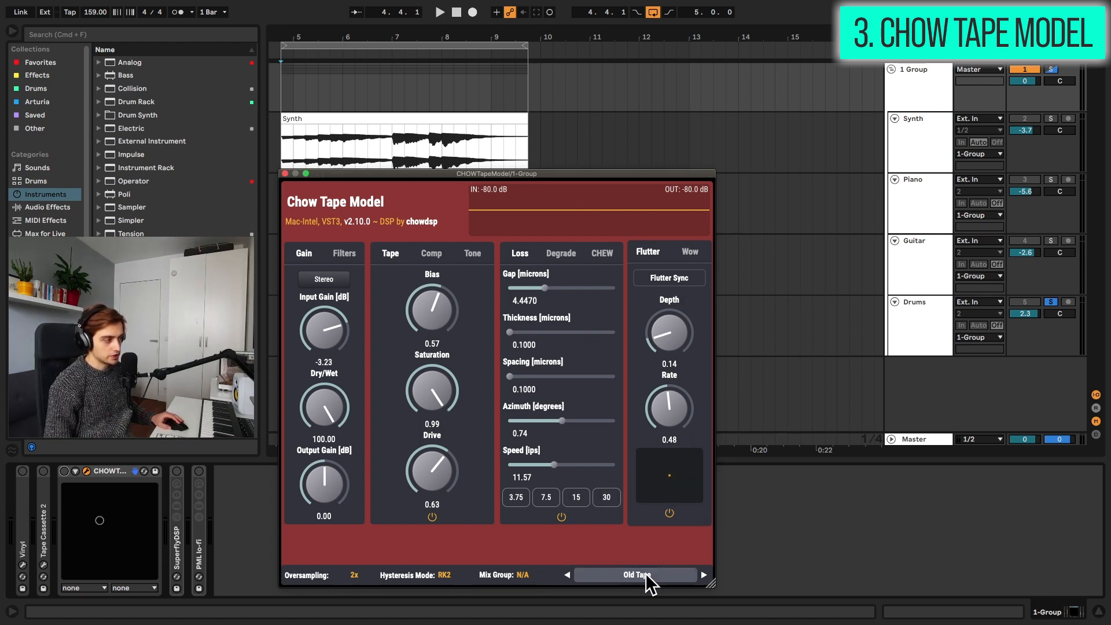
pyautogui.click(343, 252)
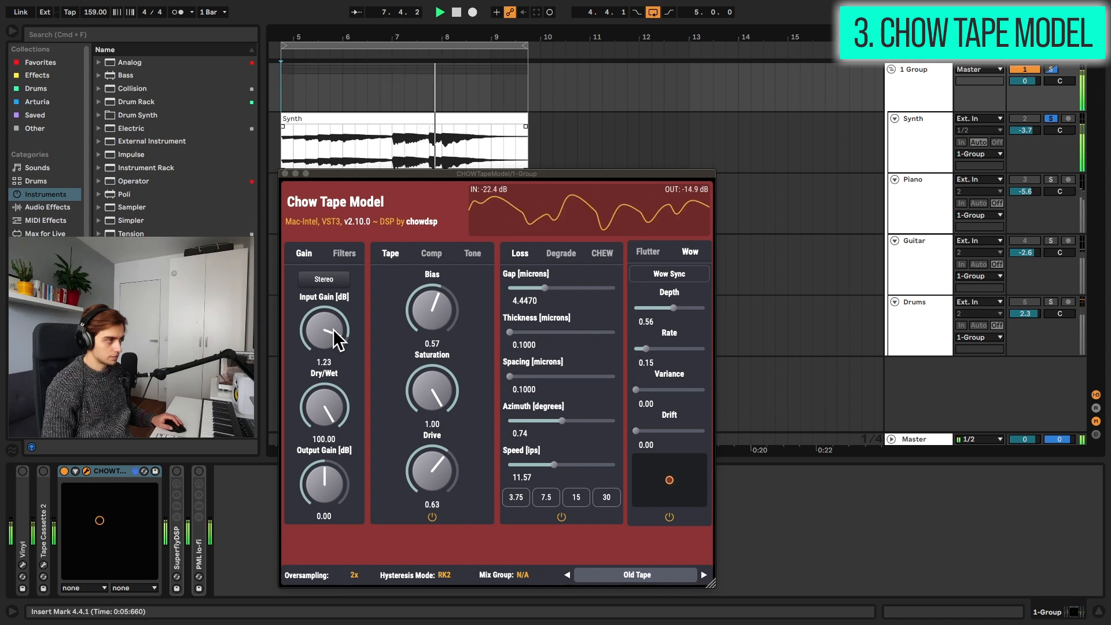
pyautogui.moveTo(323, 330); pyautogui.dragTo(323, 311)
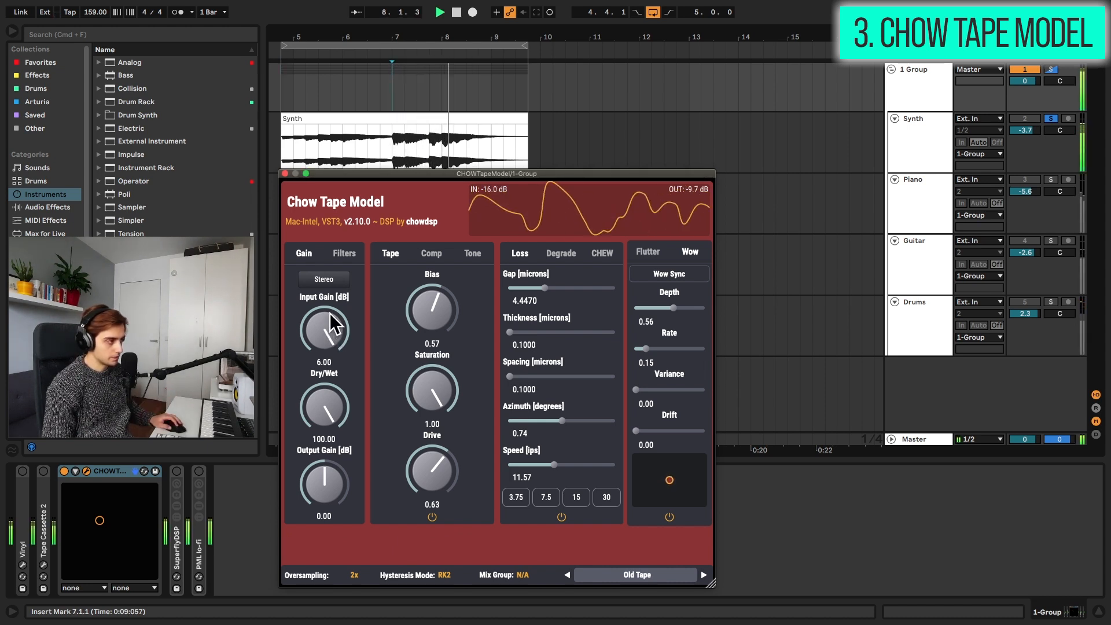
pyautogui.moveTo(431, 310); pyautogui.dragTo(432, 326)
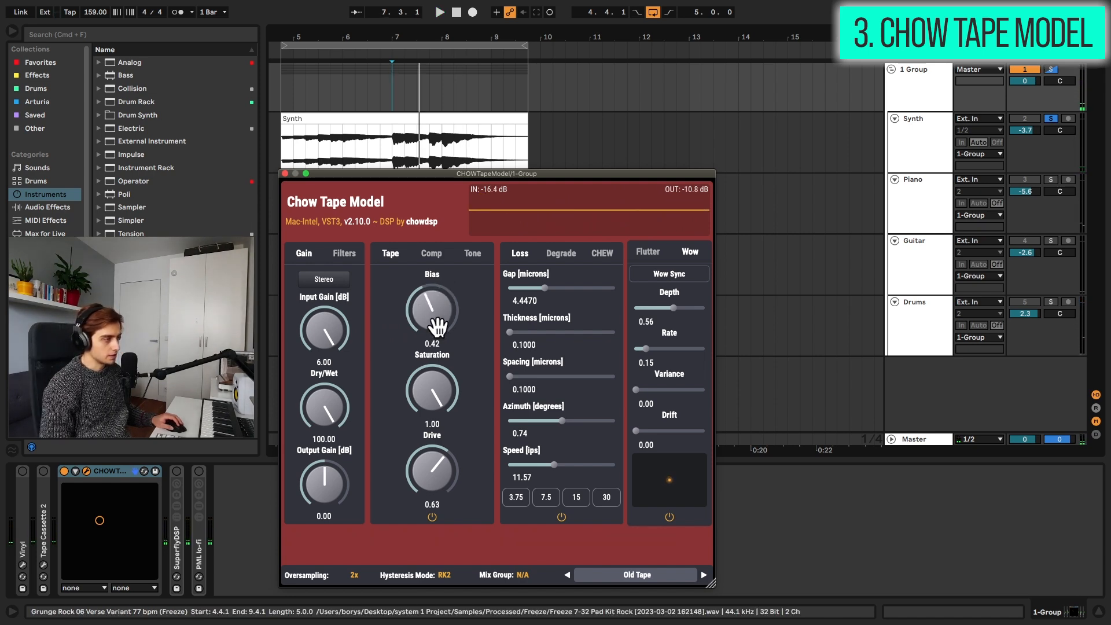
pyautogui.moveTo(431, 307); pyautogui.dragTo(440, 297)
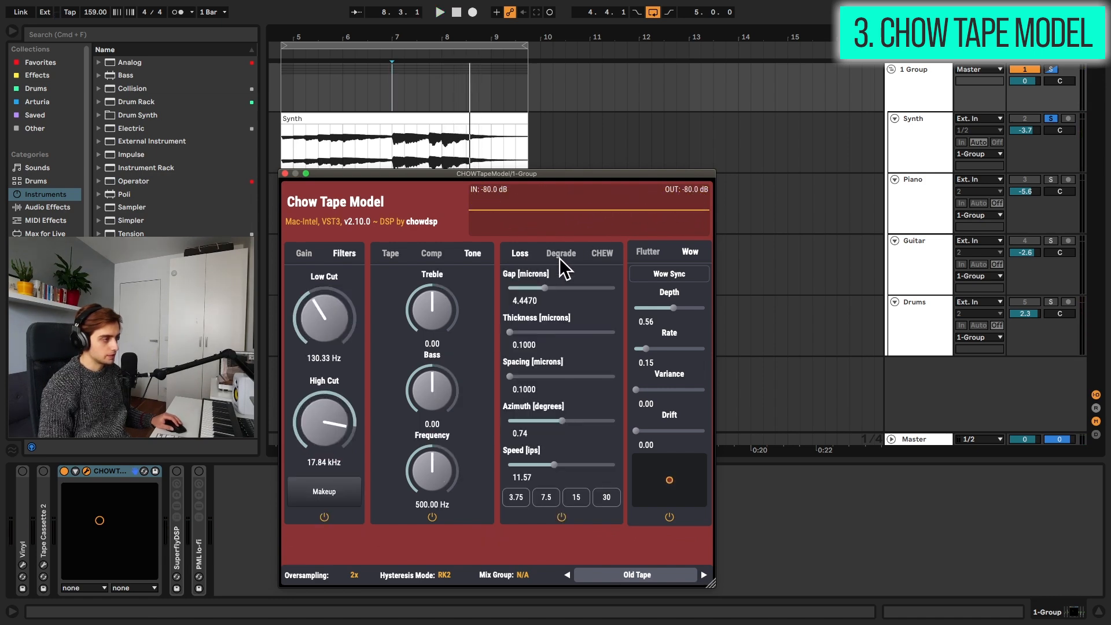
pyautogui.moveTo(549, 291)
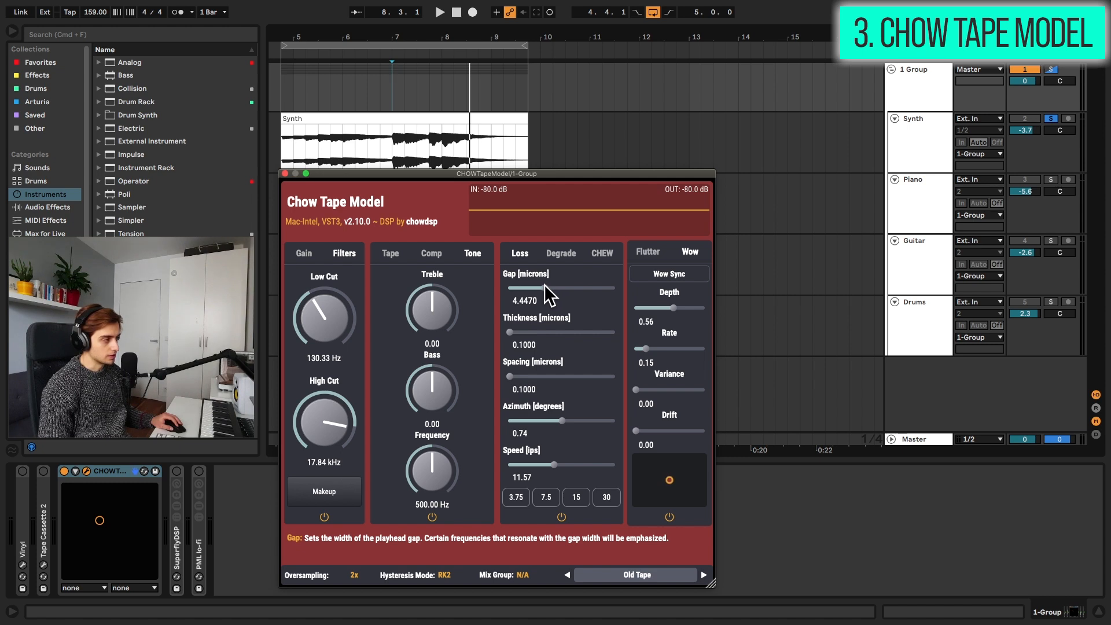
pyautogui.moveTo(567, 407)
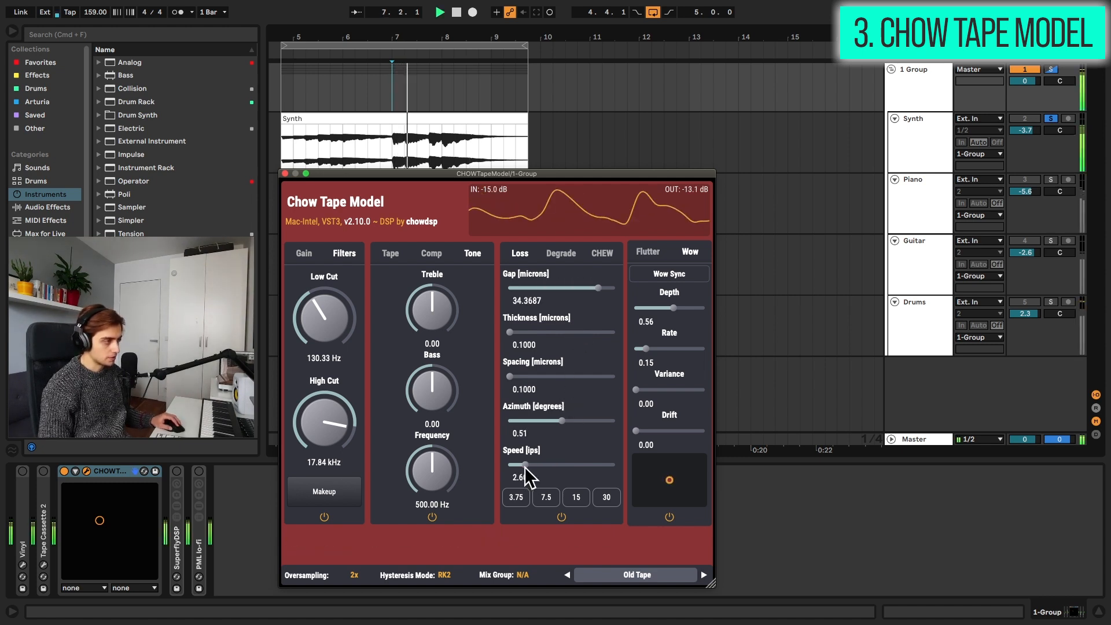
# Set the tape speed to about 8.78 ips and bring up the flutter settings.
pyautogui.moveTo(525, 464); pyautogui.dragTo(551, 464)
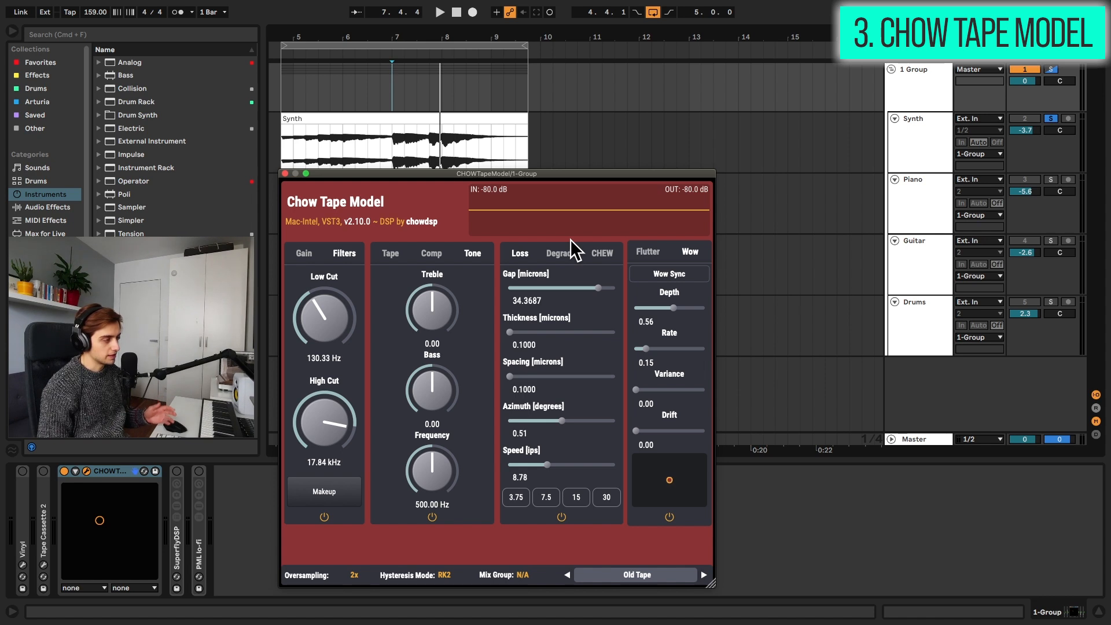
pyautogui.moveTo(578, 274)
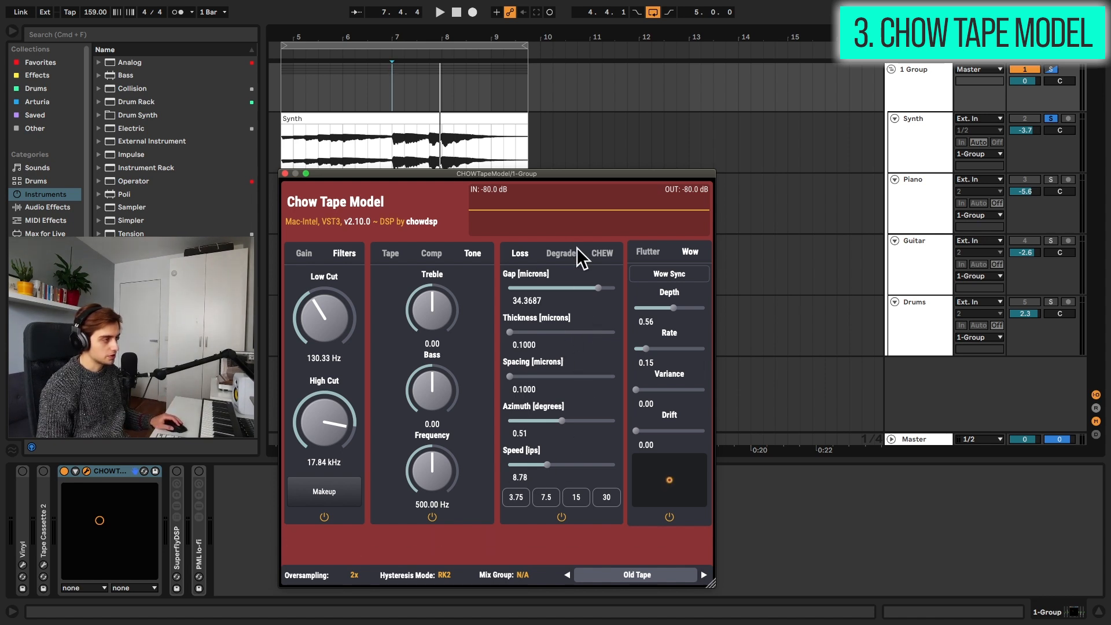
pyautogui.click(647, 253)
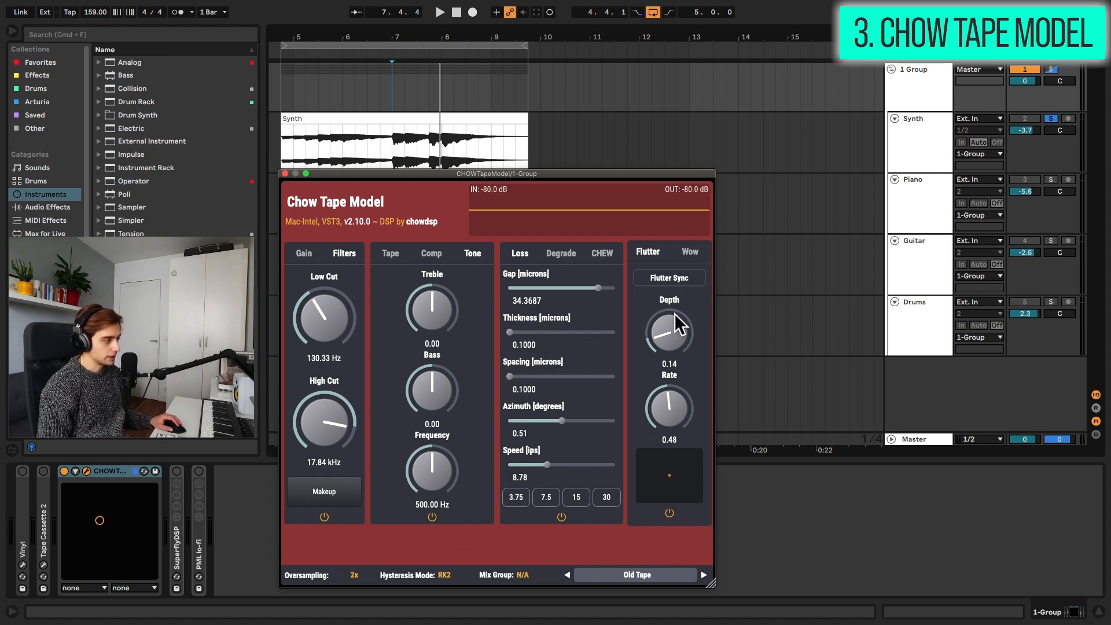
# Set flutter depth to 0.24, then push wow depth to its maximum of 1.00.
pyautogui.moveTo(668, 331); pyautogui.dragTo(668, 323)
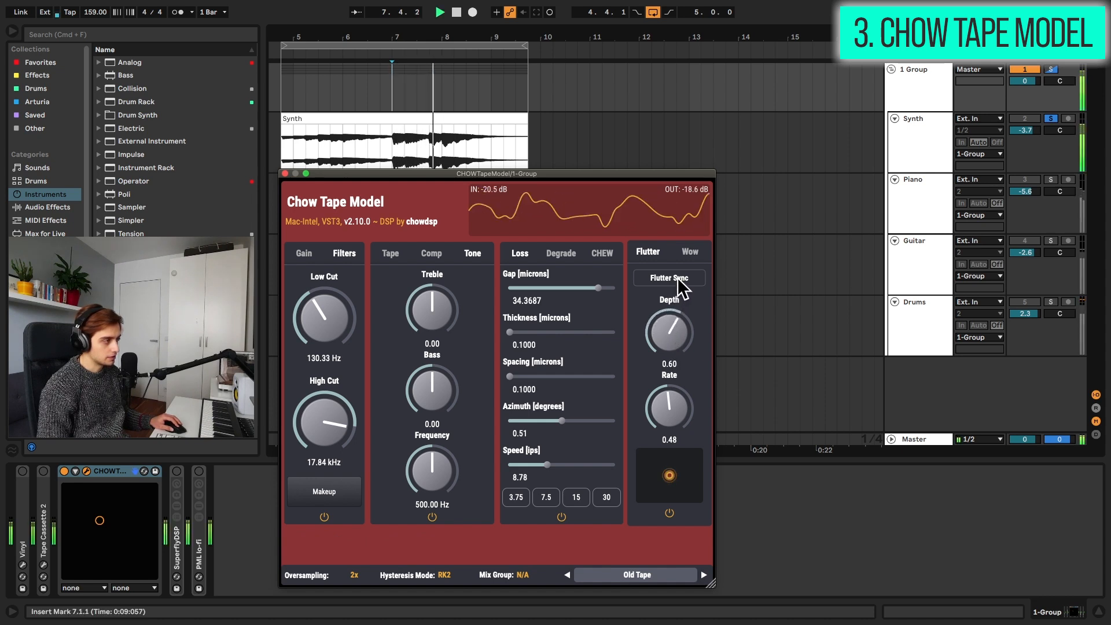
pyautogui.moveTo(667, 329); pyautogui.dragTo(670, 324)
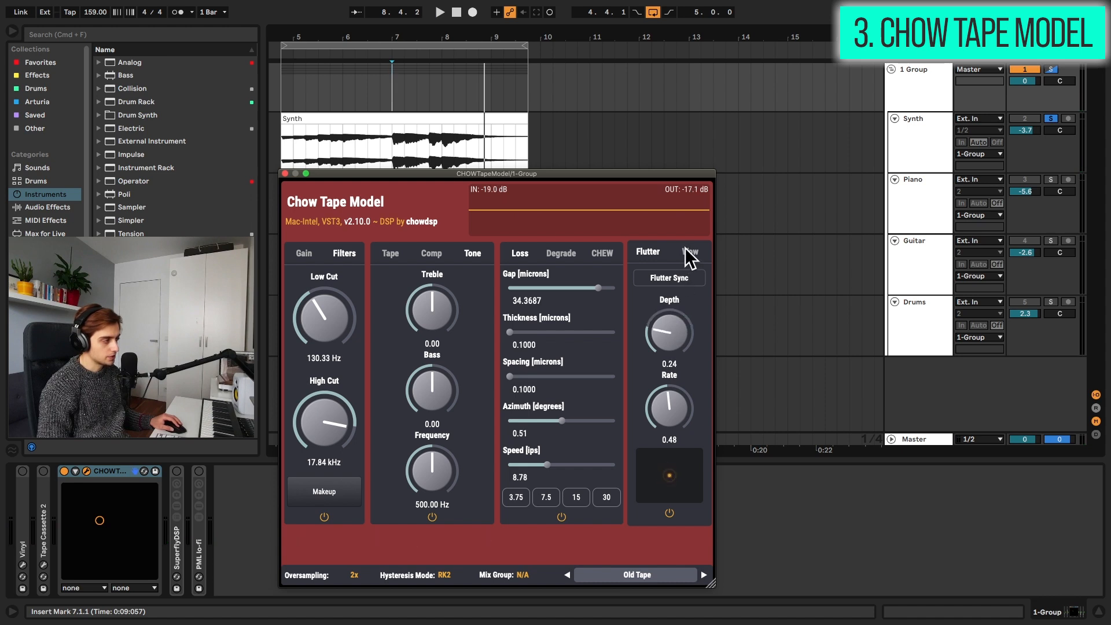
pyautogui.click(690, 252)
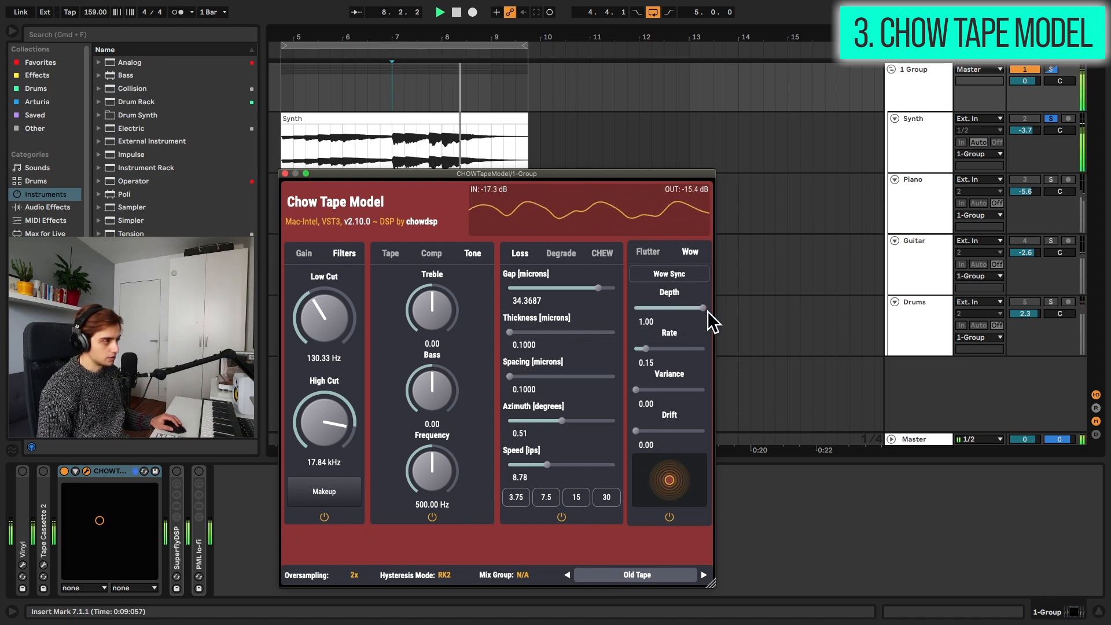
pyautogui.click(647, 252)
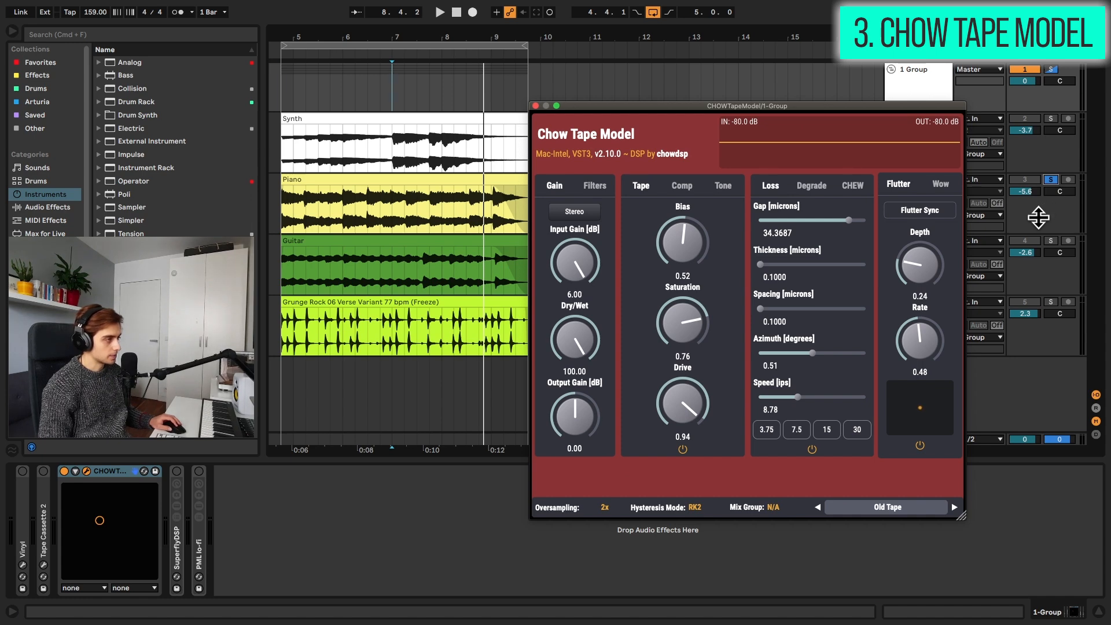
# Reposition the Chow Tape Model window and show its gain and tape settings beside the clips.
pyautogui.click(441, 14)
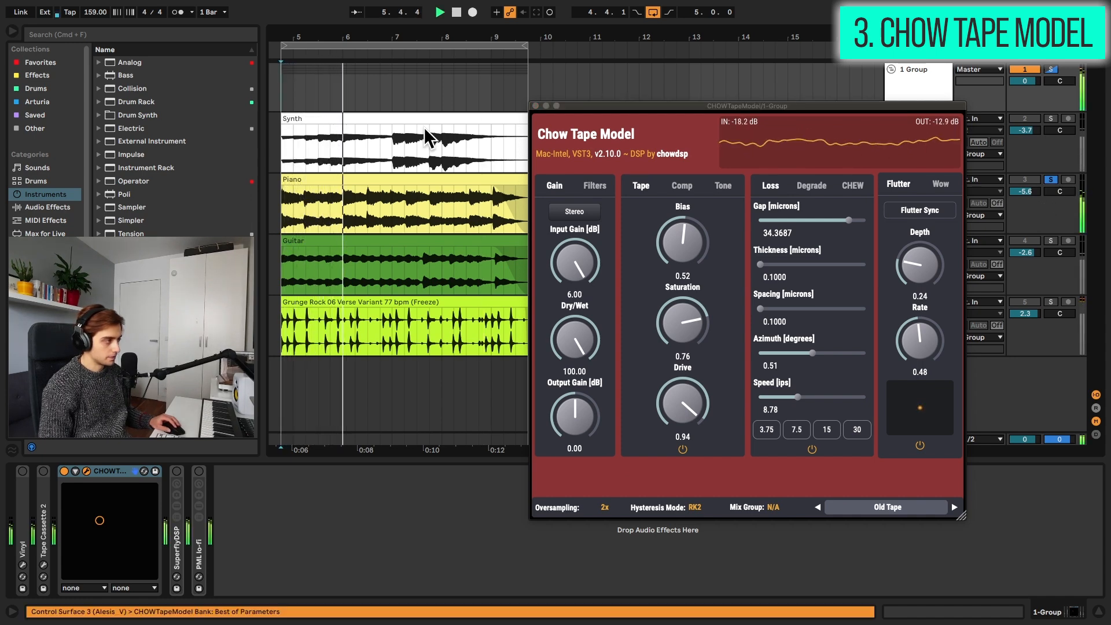
pyautogui.moveTo(1054, 247)
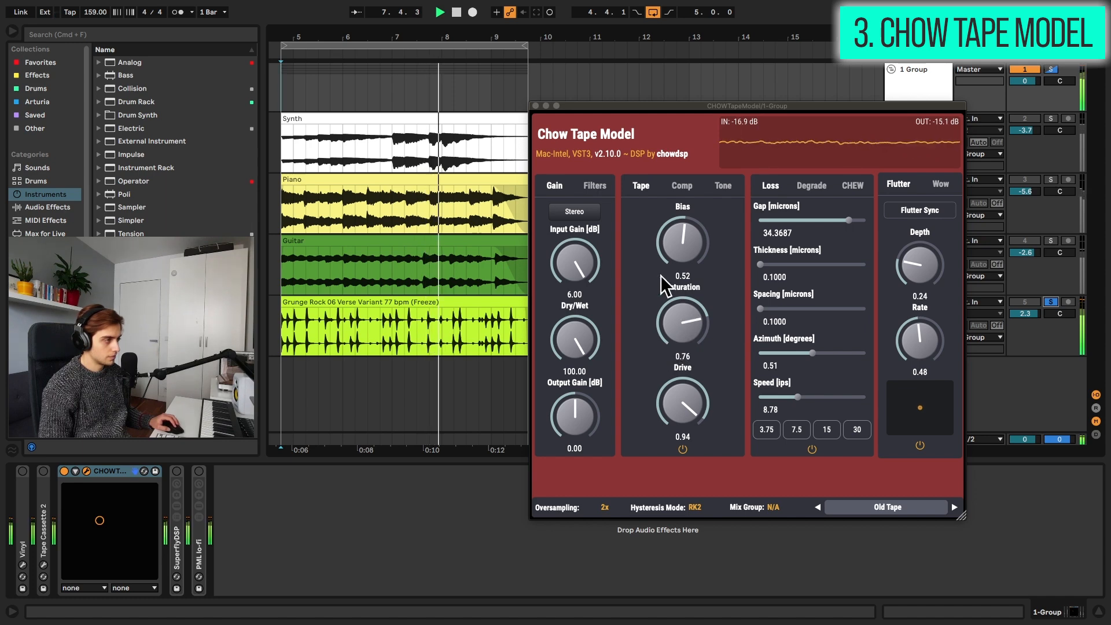
pyautogui.click(595, 185)
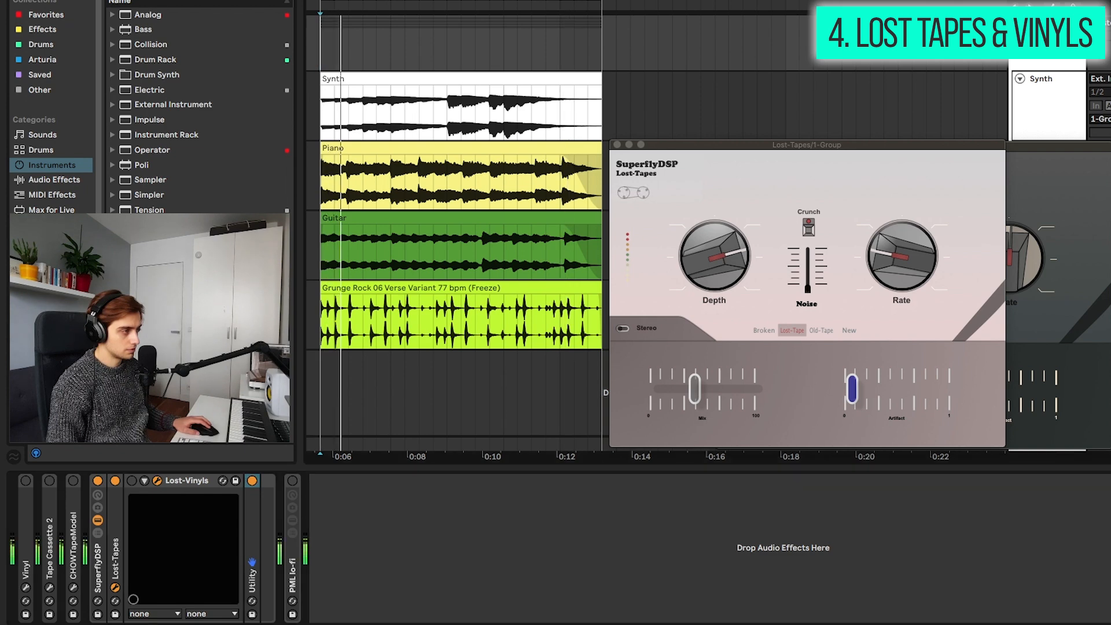
# Adjust the Lost-Tapes plugin and try its Old-Tape character mode.
pyautogui.moveTo(714, 254); pyautogui.dragTo(713, 269)
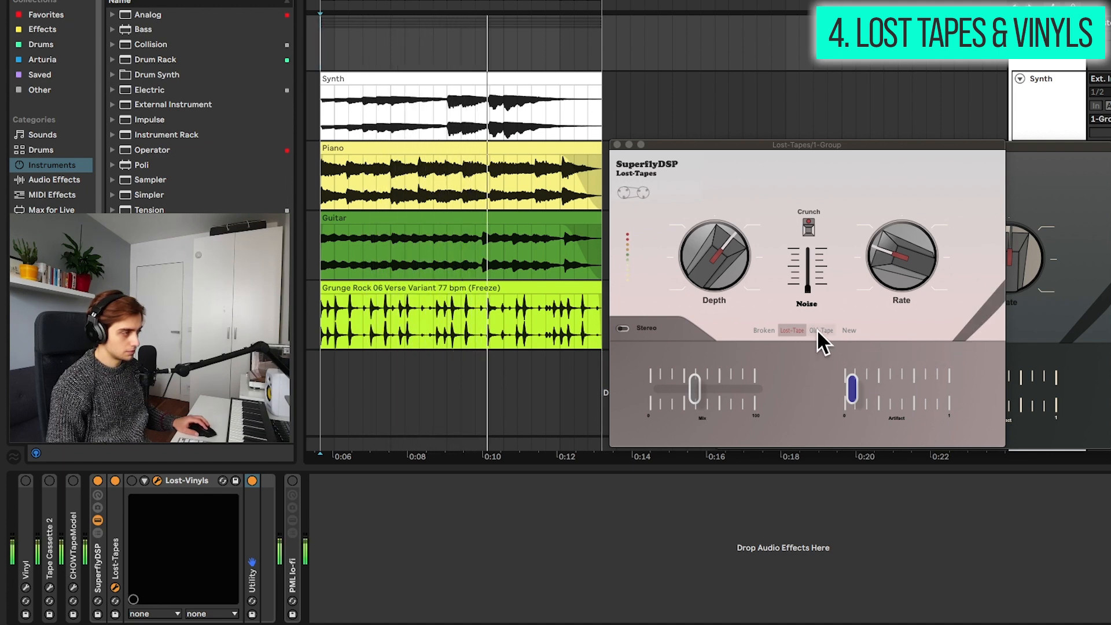
pyautogui.click(821, 330)
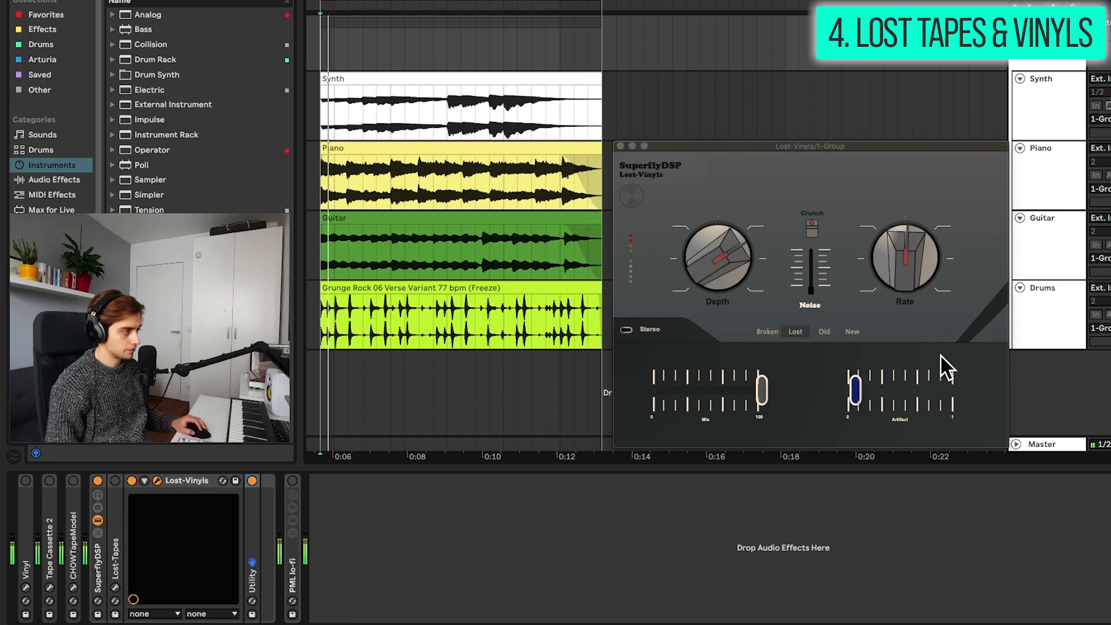
# Push Lost-Vinyls' artifact amount to about 0.45, then bring it back down low.
pyautogui.moveTo(855, 387); pyautogui.dragTo(900, 387)
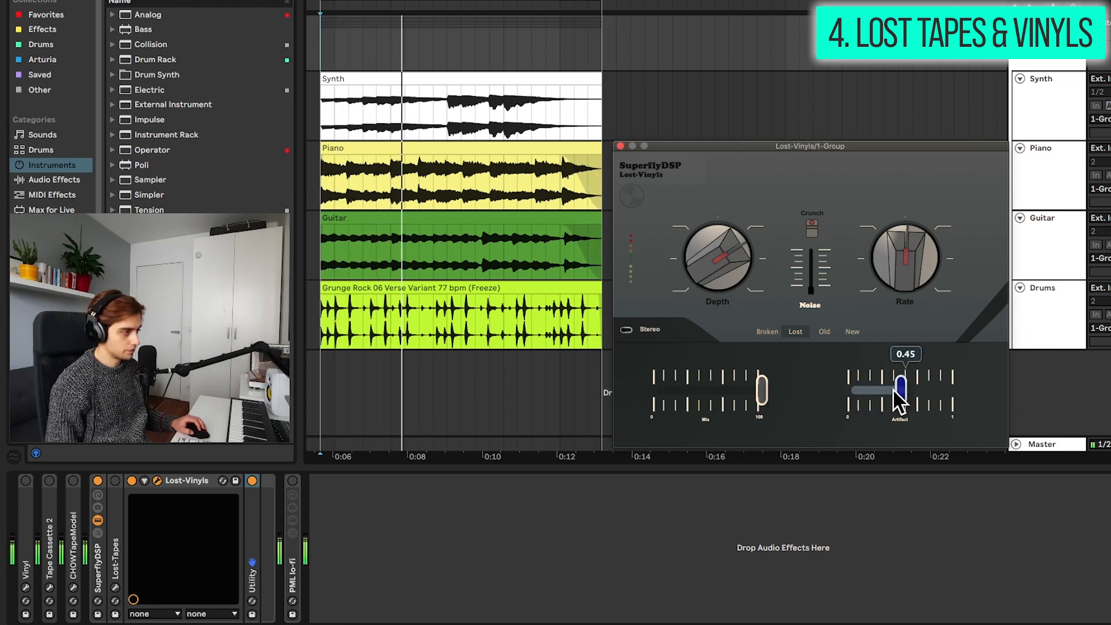
pyautogui.moveTo(898, 389); pyautogui.dragTo(854, 388)
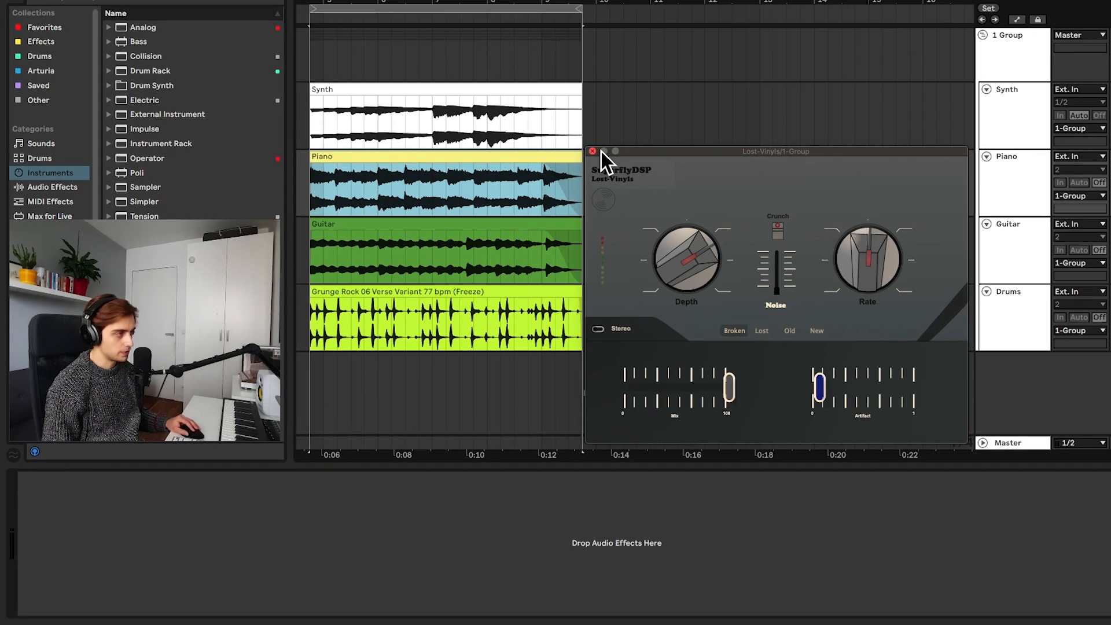
# Close Lost-Vinyls, fold the SuperflyDSP rack and expand the PML lo-fi rack's effects chain.
pyautogui.click(592, 151)
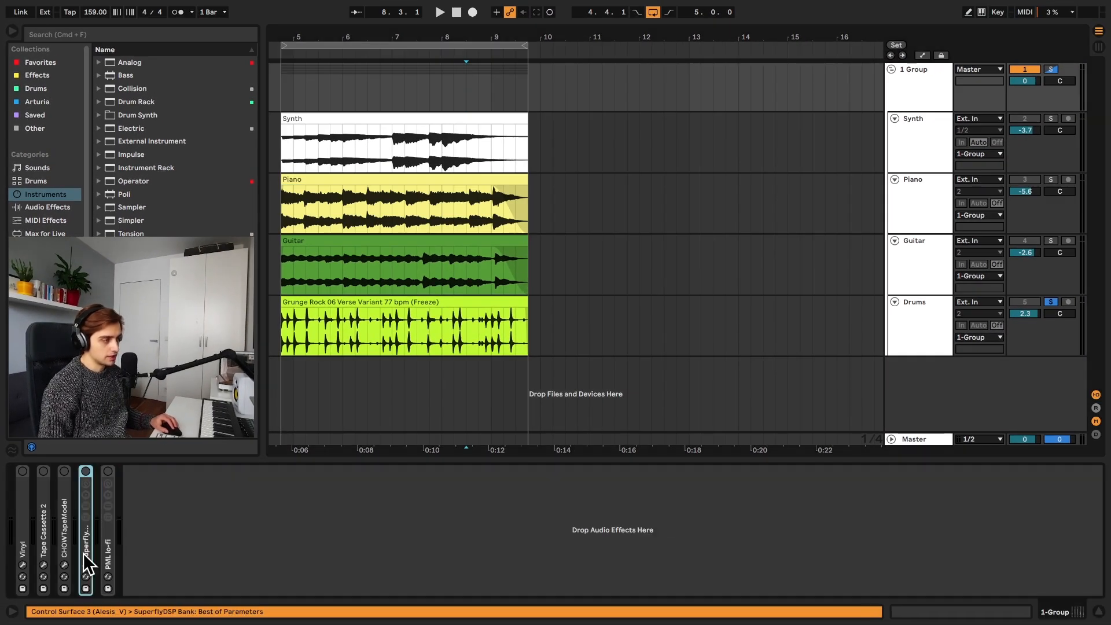
pyautogui.click(114, 472)
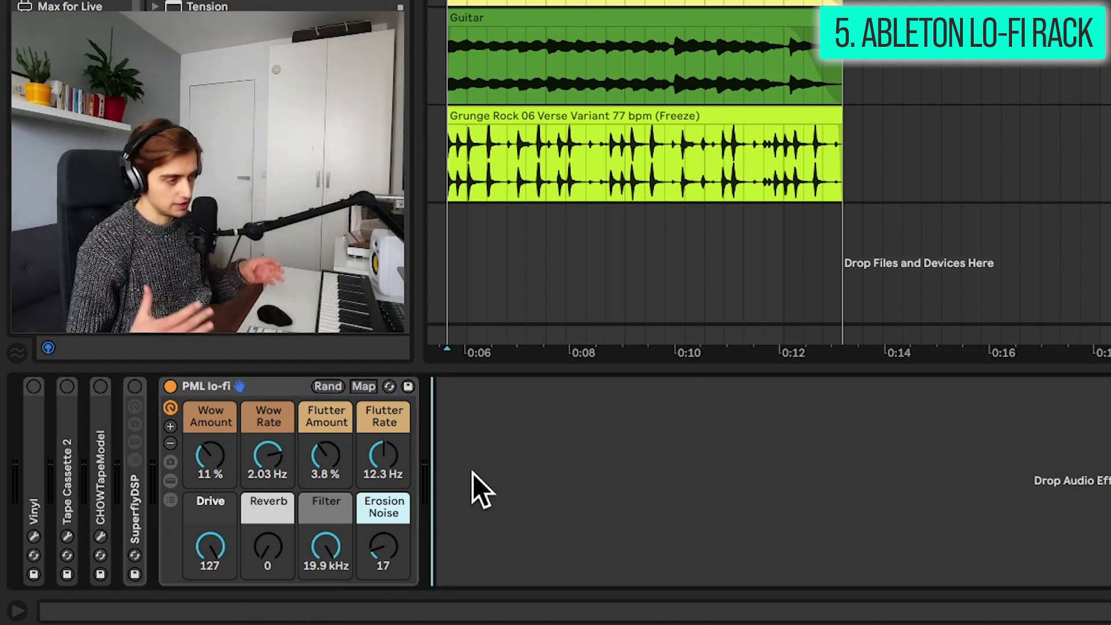
pyautogui.click(170, 480)
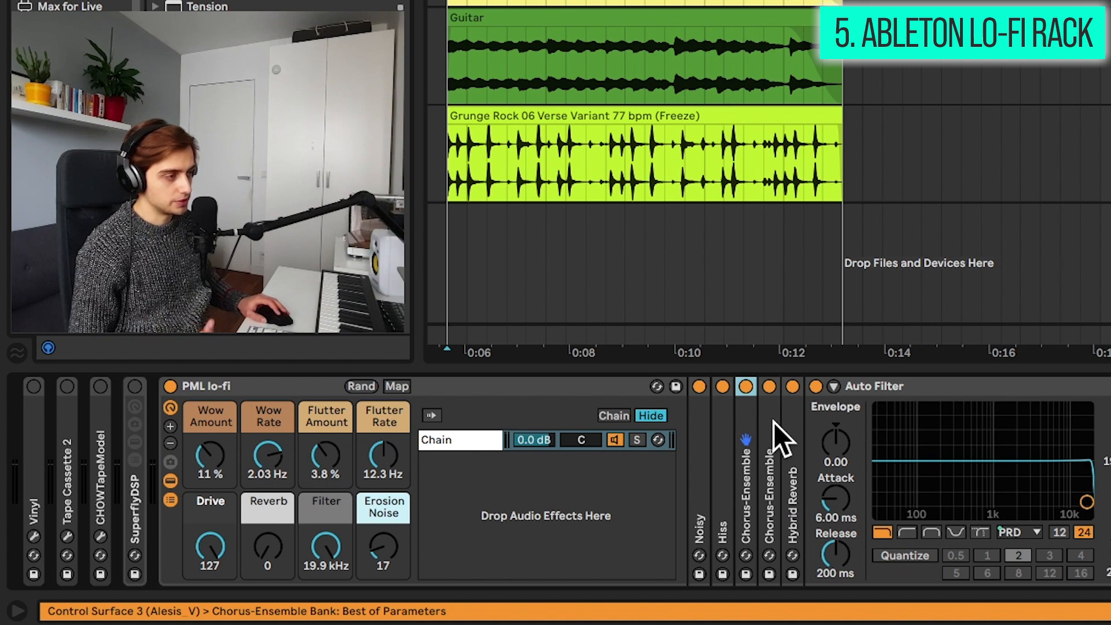
# Hide the PML lo-fi chain list and raise the Erosion Noise macro amount.
pyautogui.click(722, 386)
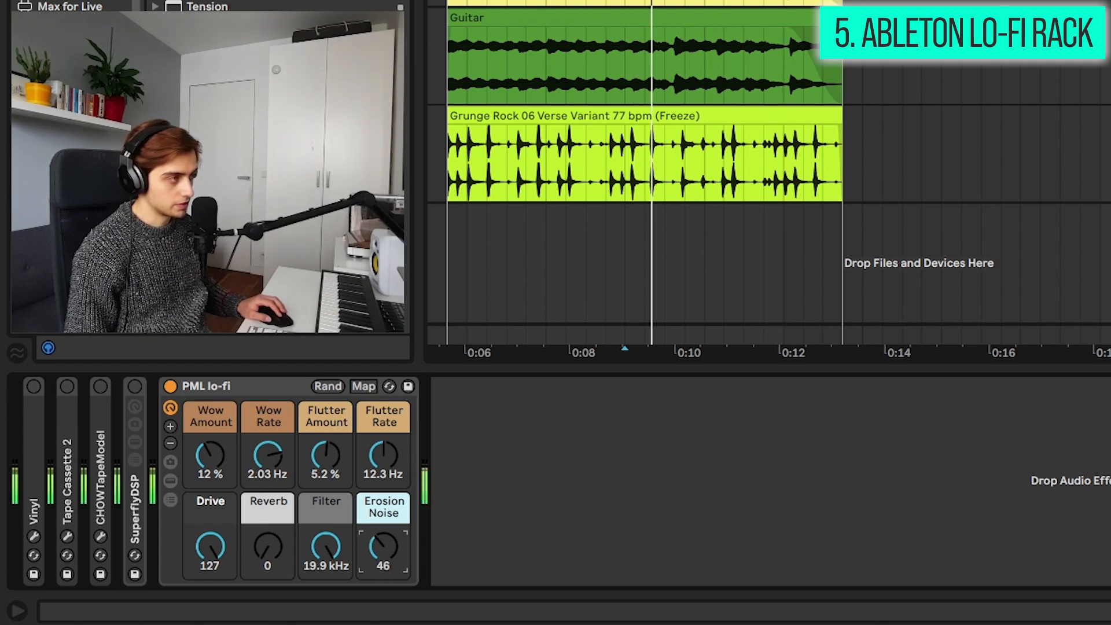
pyautogui.moveTo(383, 548); pyautogui.dragTo(383, 563)
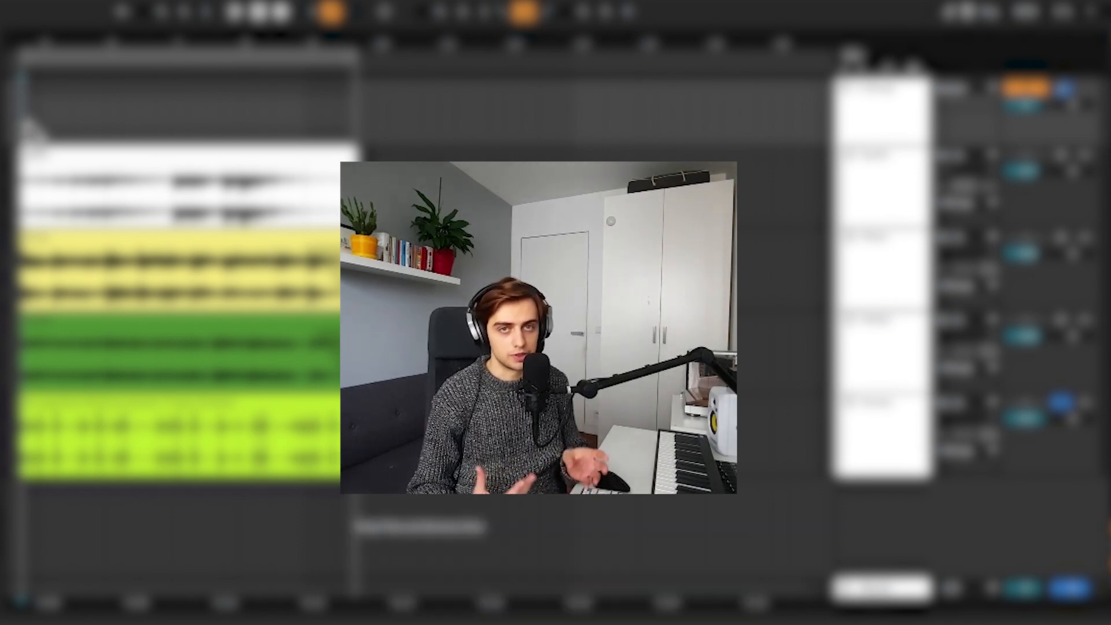
pyautogui.click(906, 556)
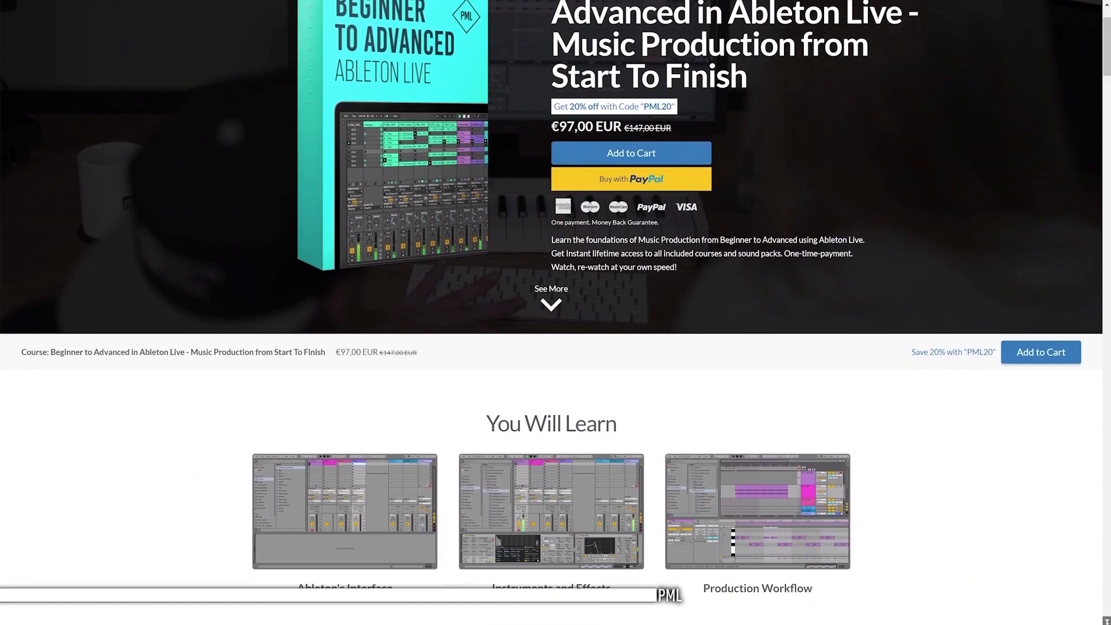
# Open the Part 4 - Ableton Session course to reach its lecture player.
pyautogui.scroll(-3)
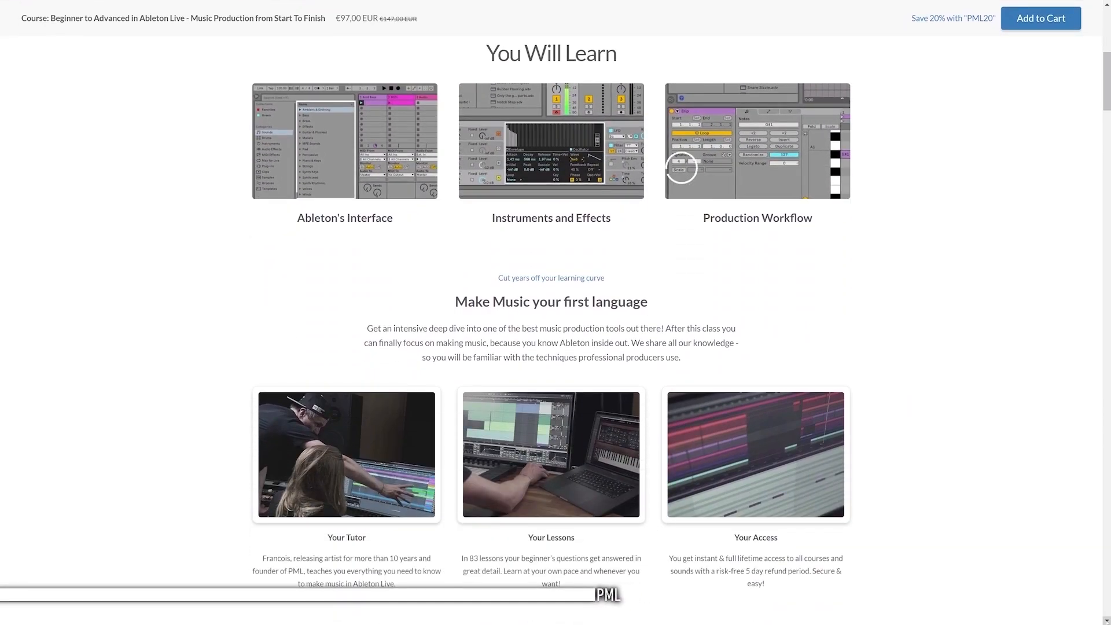
pyautogui.scroll(-3)
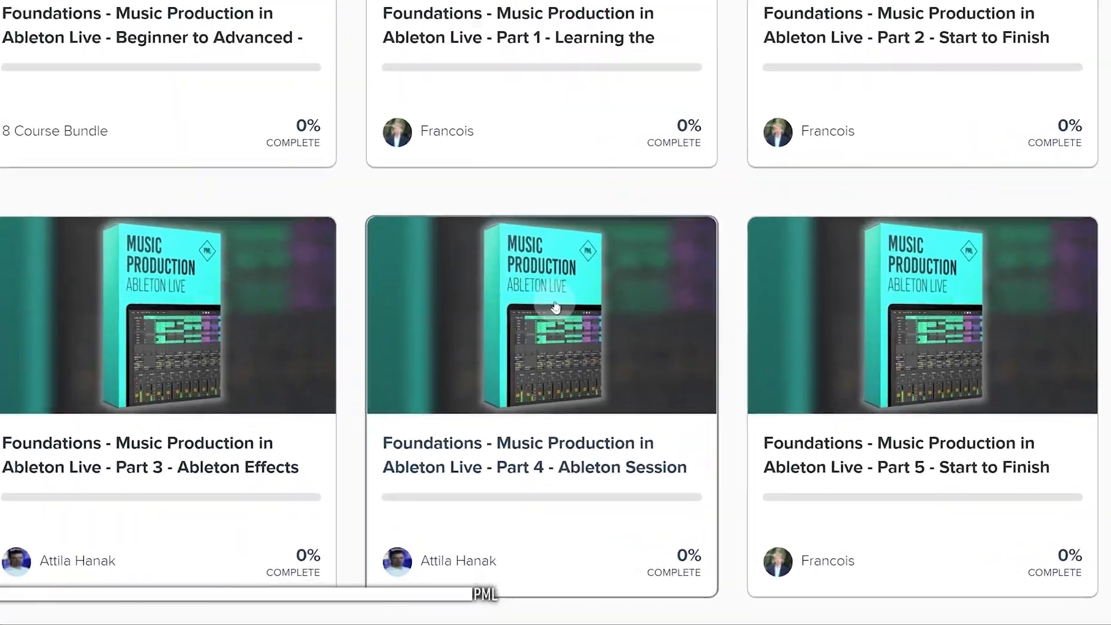
pyautogui.click(555, 305)
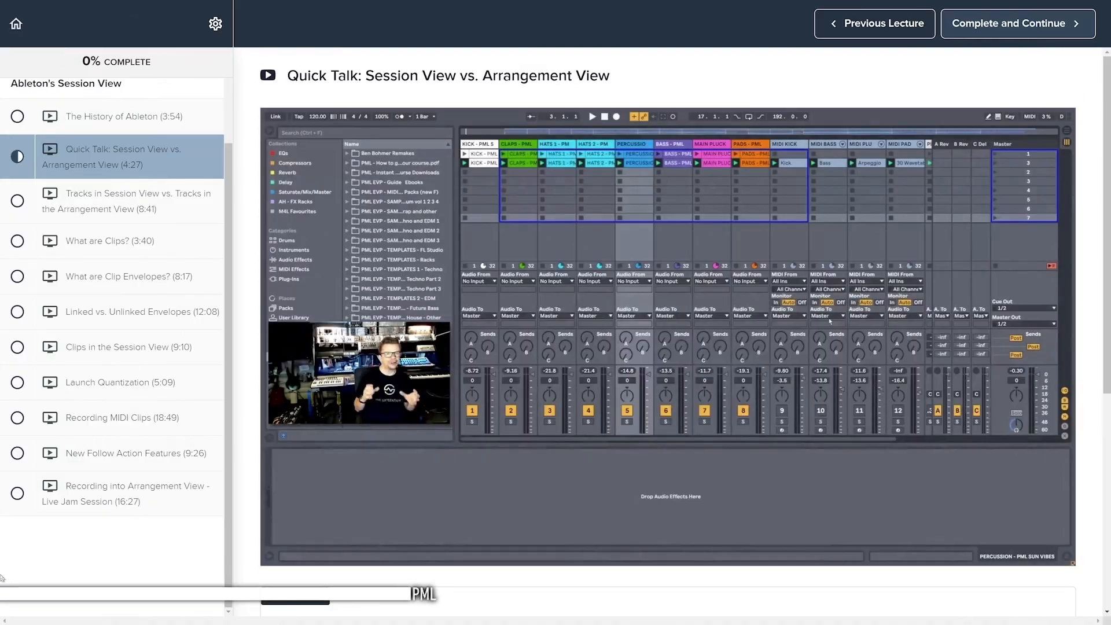